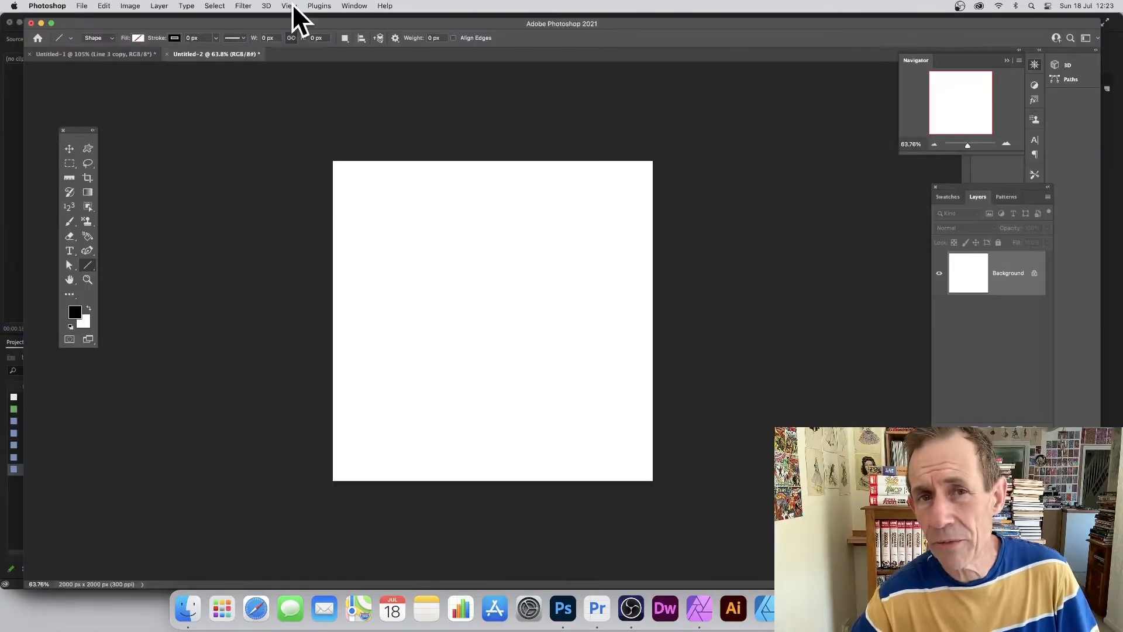
Step: Enable View > Pattern Preview on the blank square canvas
click(288, 6)
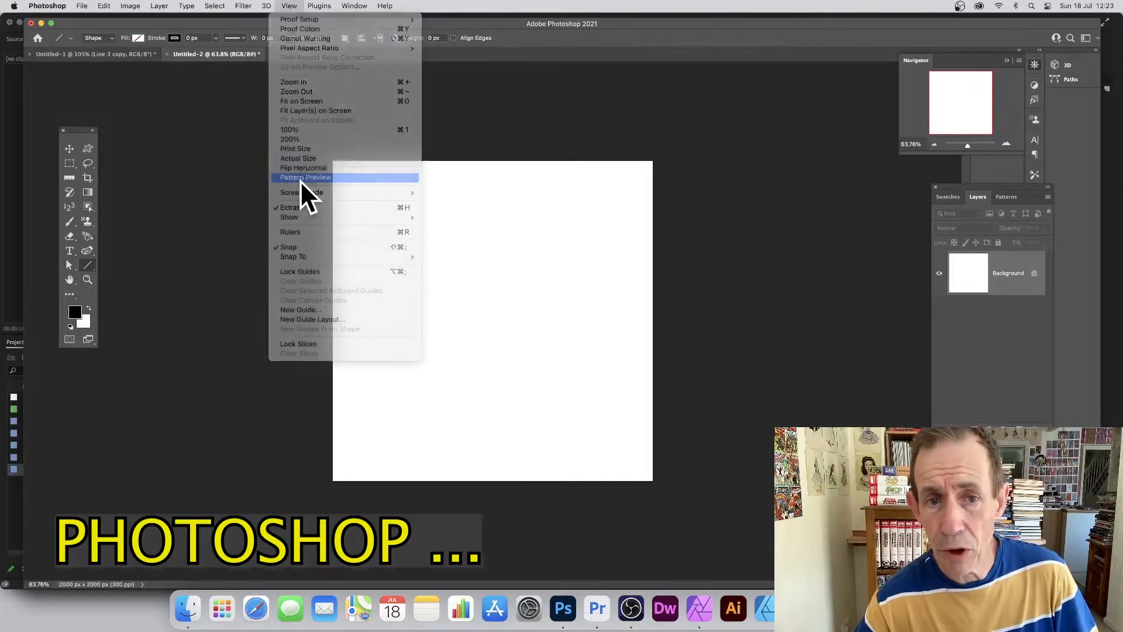
click(312, 319)
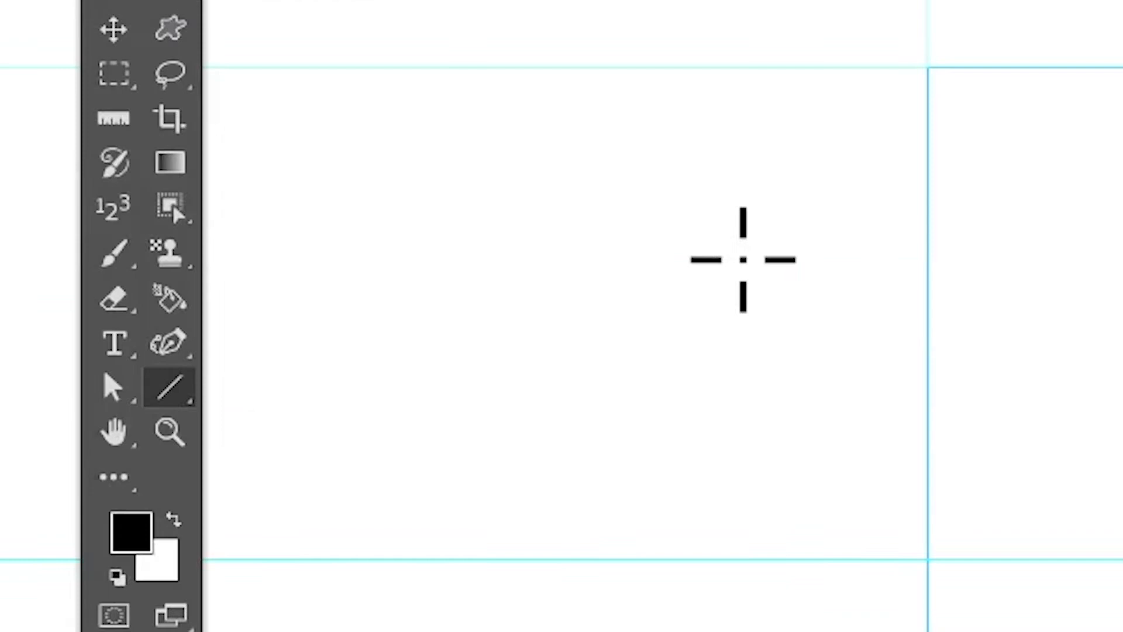
mouse_move(256, 369)
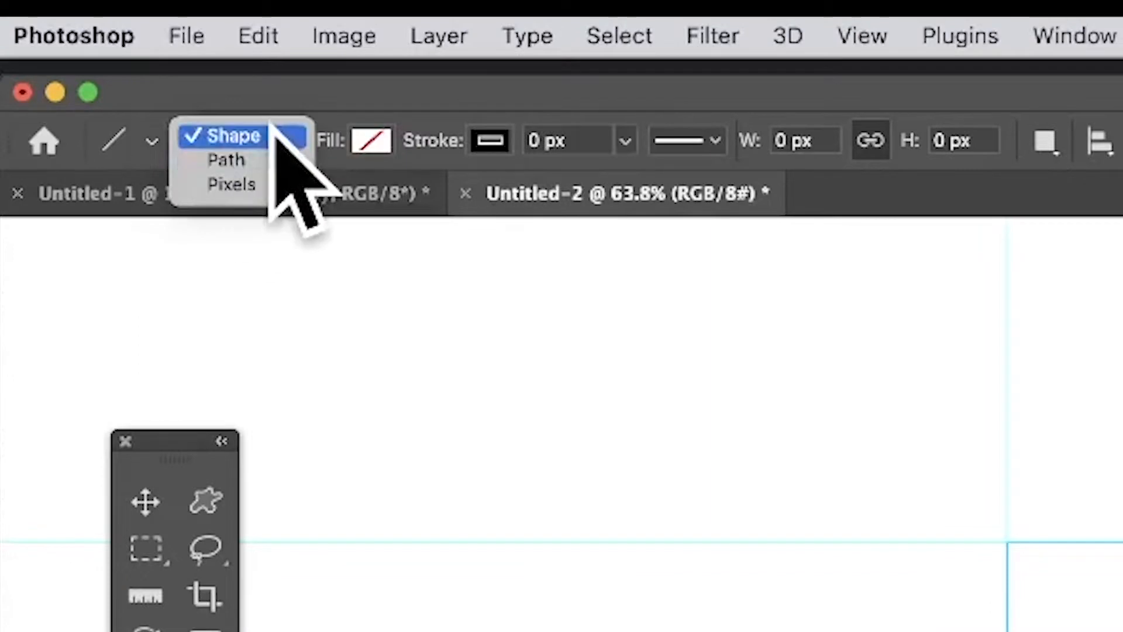
Step: Set the Line tool to Shape mode, adjust stroke width, and drag a diagonal from bottom-left
click(233, 137)
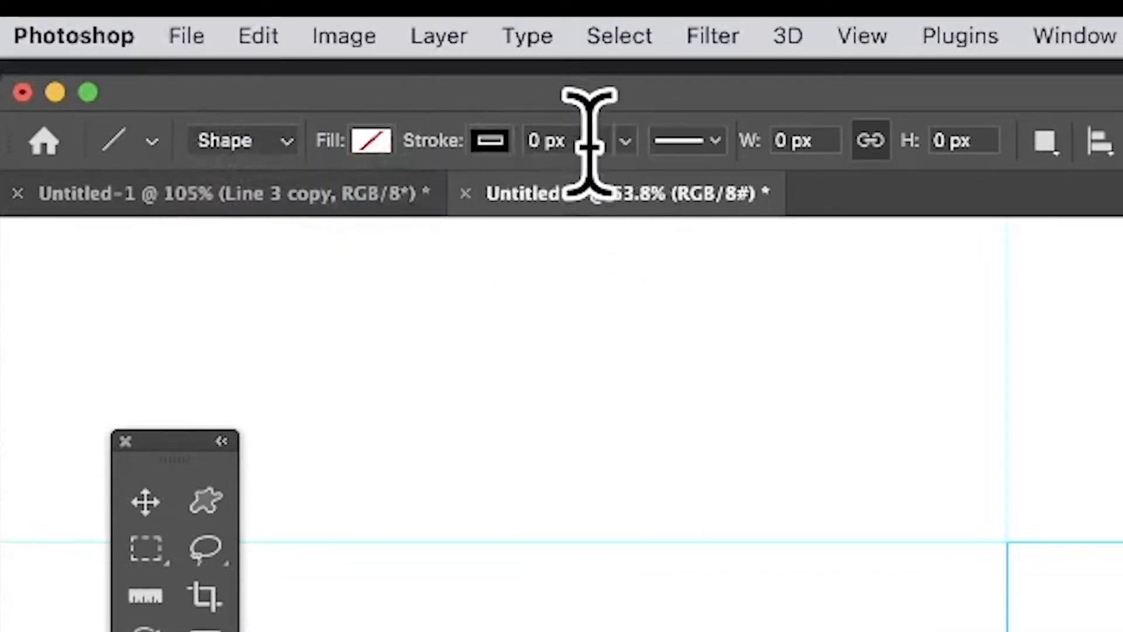
click(566, 140)
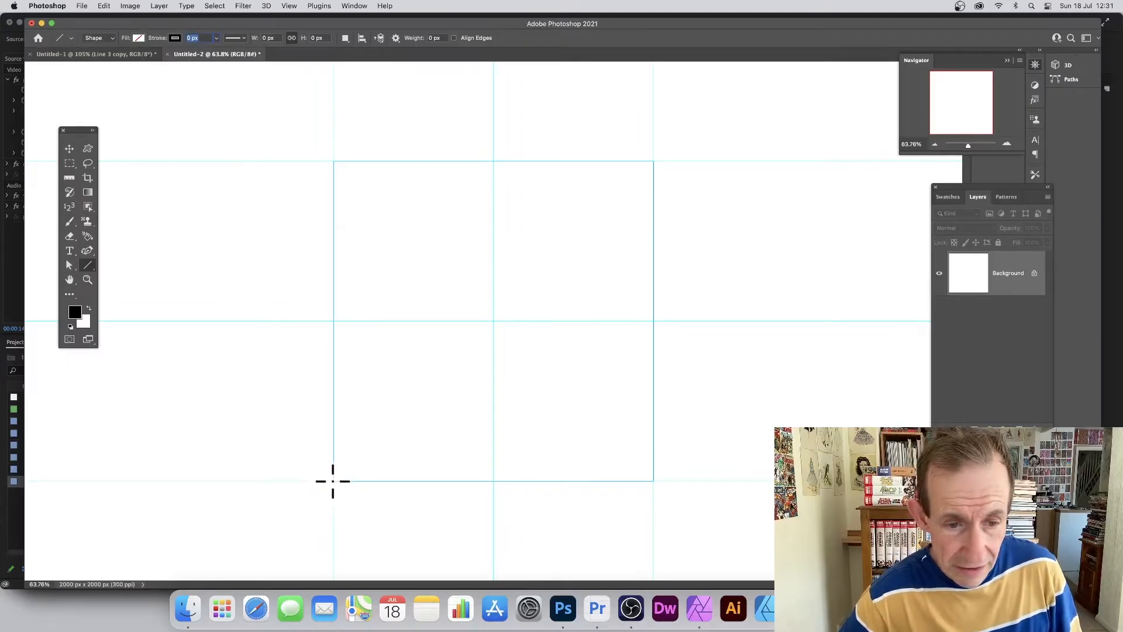
drag(333, 481, 625, 197)
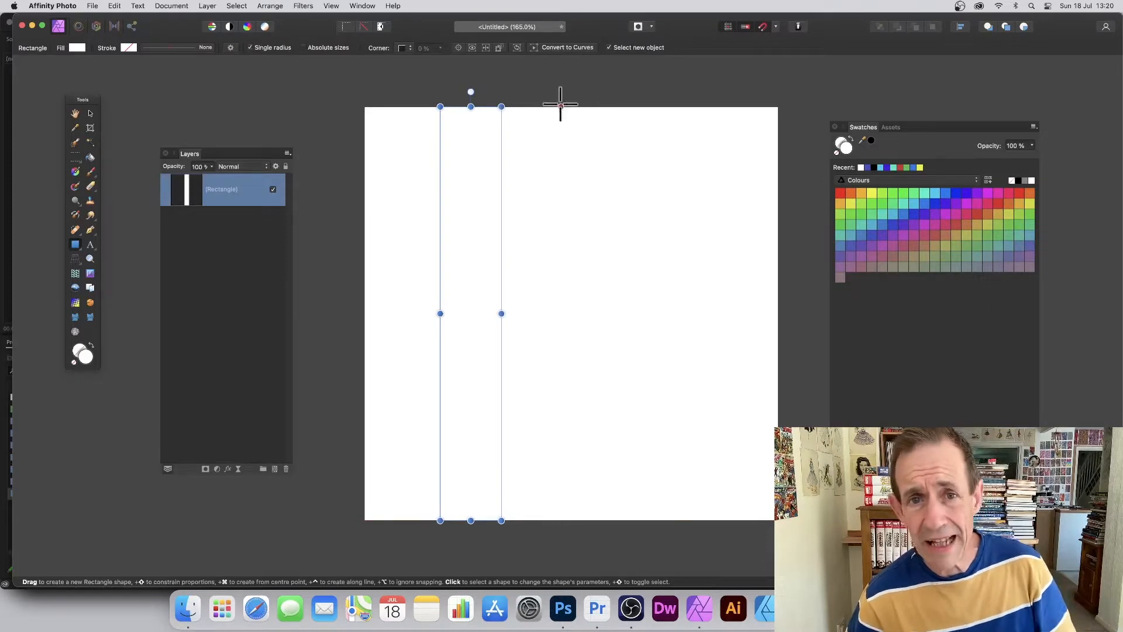
Step: Draw a black vertical rectangle stripe, then stretch the white rectangle to the left edge
drag(561, 104, 635, 487)
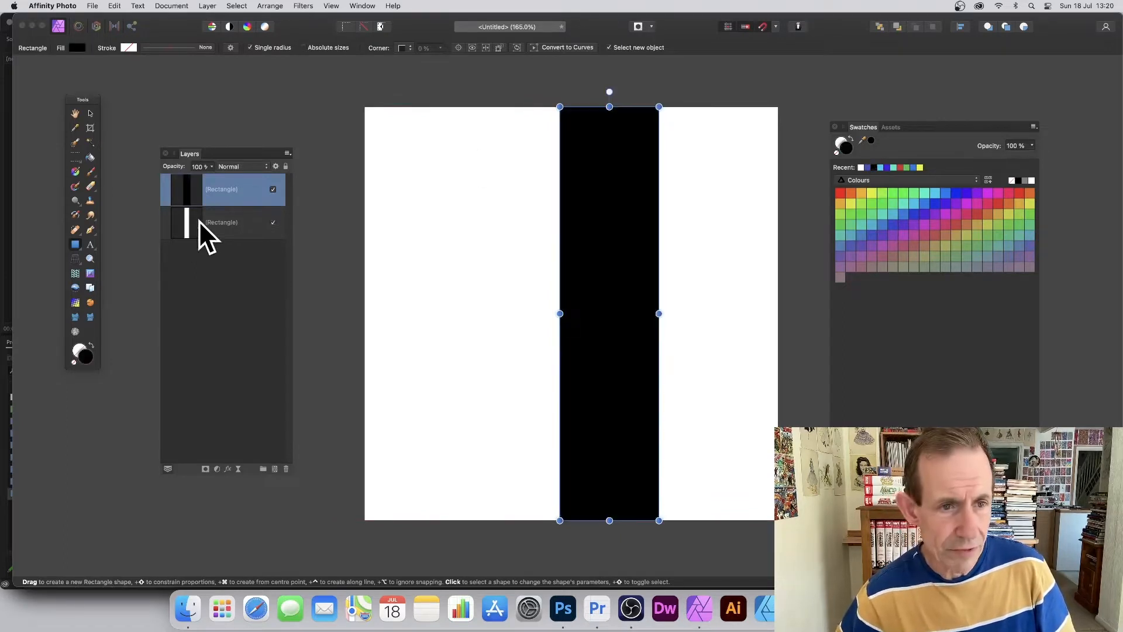
click(221, 223)
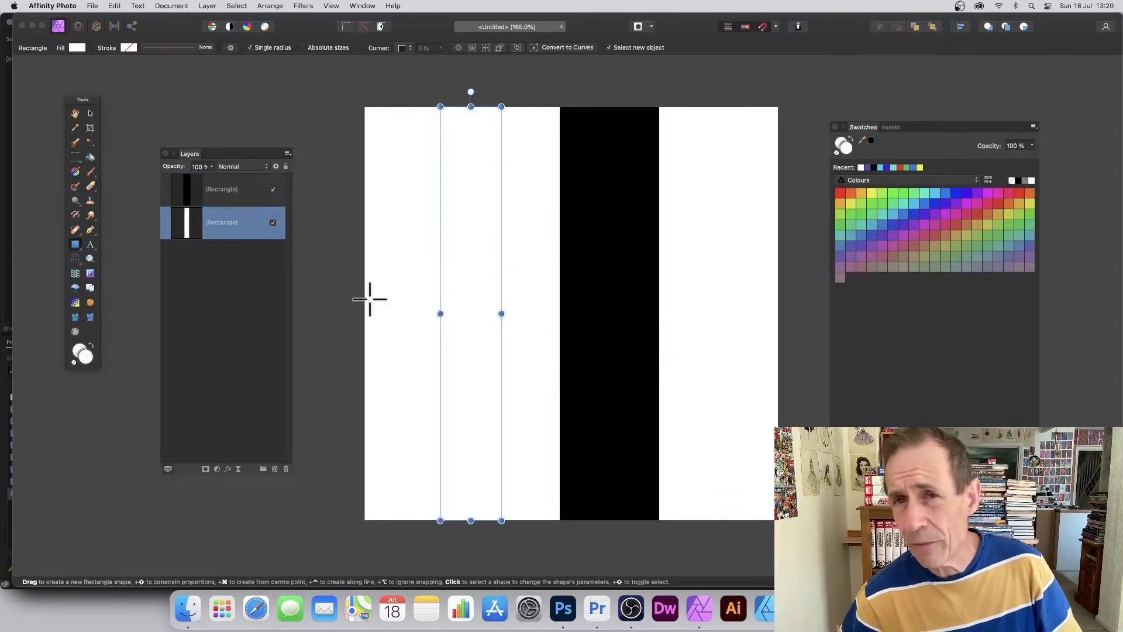
mouse_move(440, 316)
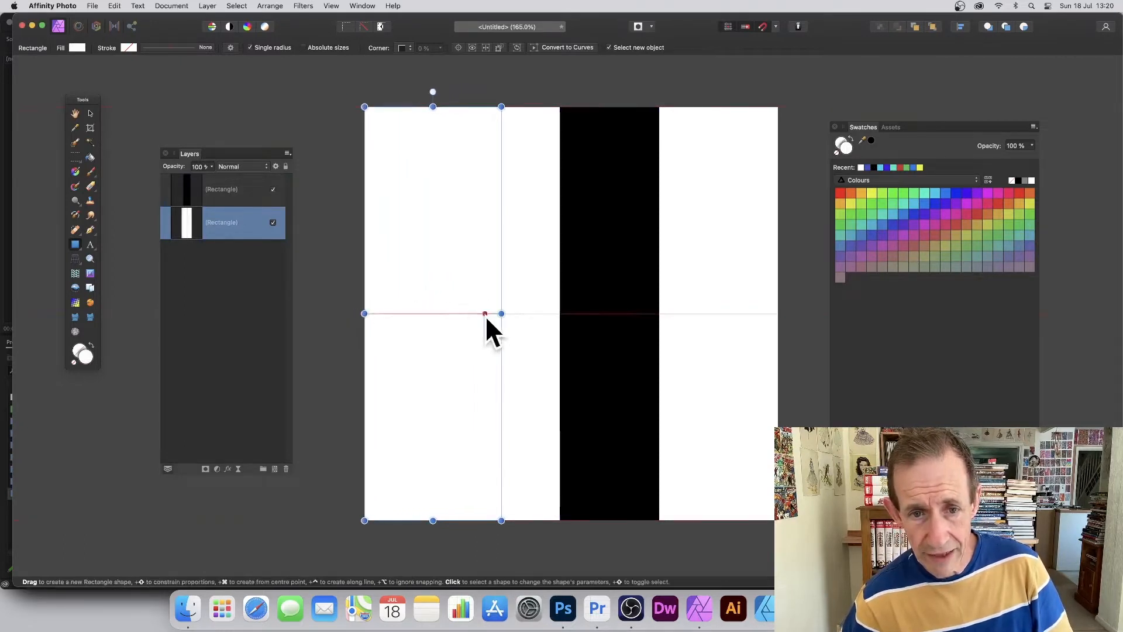
drag(501, 313, 770, 313)
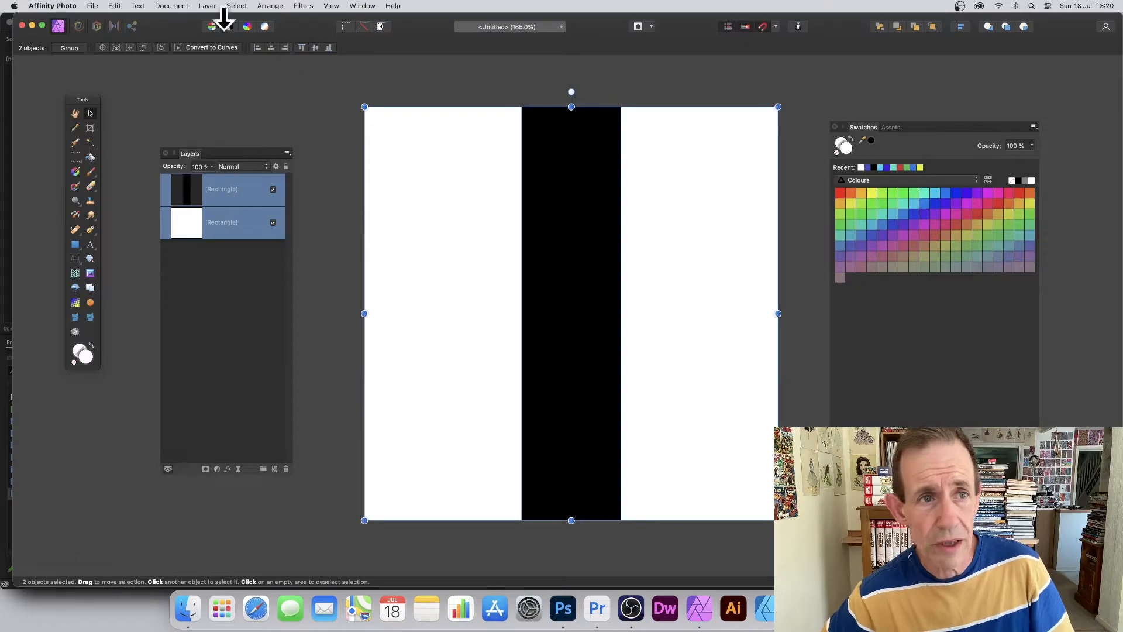
Step: Run Layer > Merge Visible, then Layer > New Pattern Layer From Selection
click(207, 6)
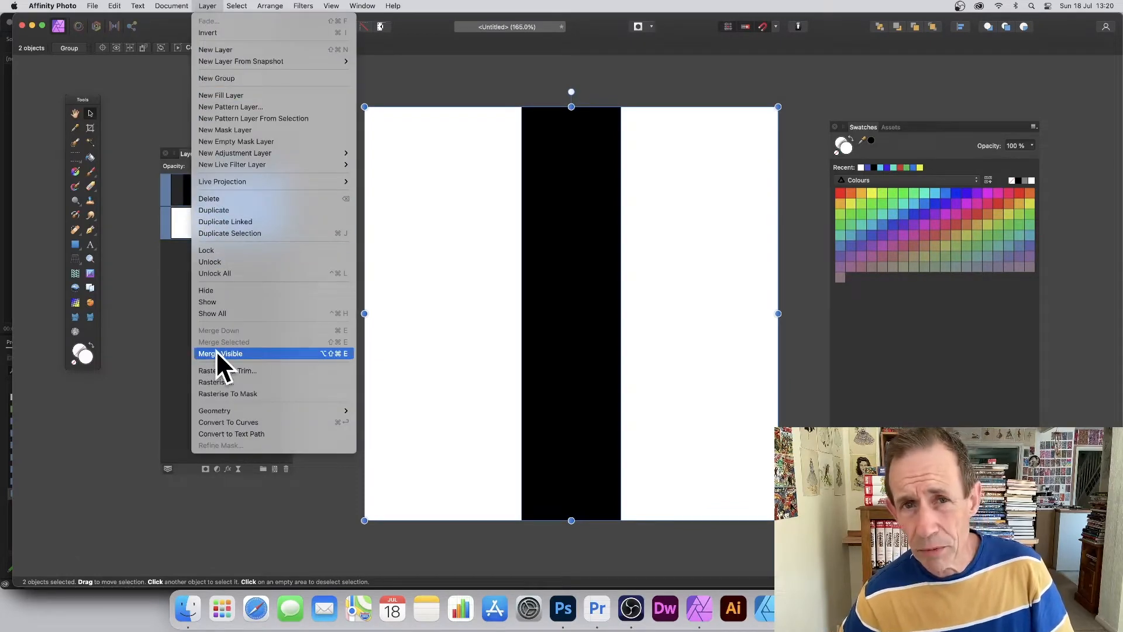
click(220, 353)
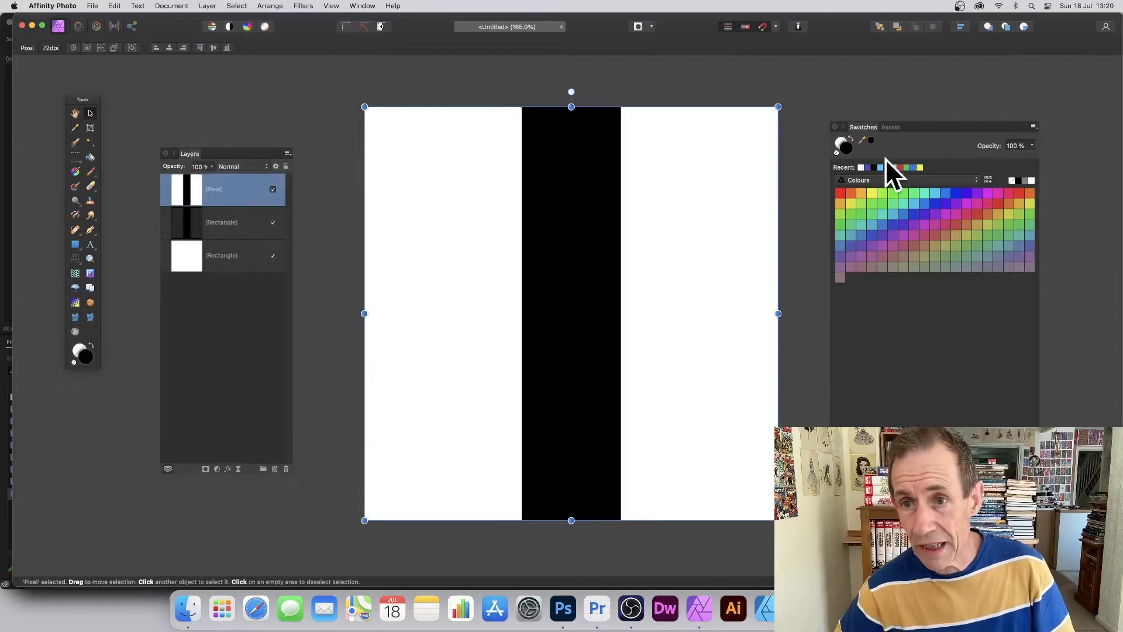
click(207, 6)
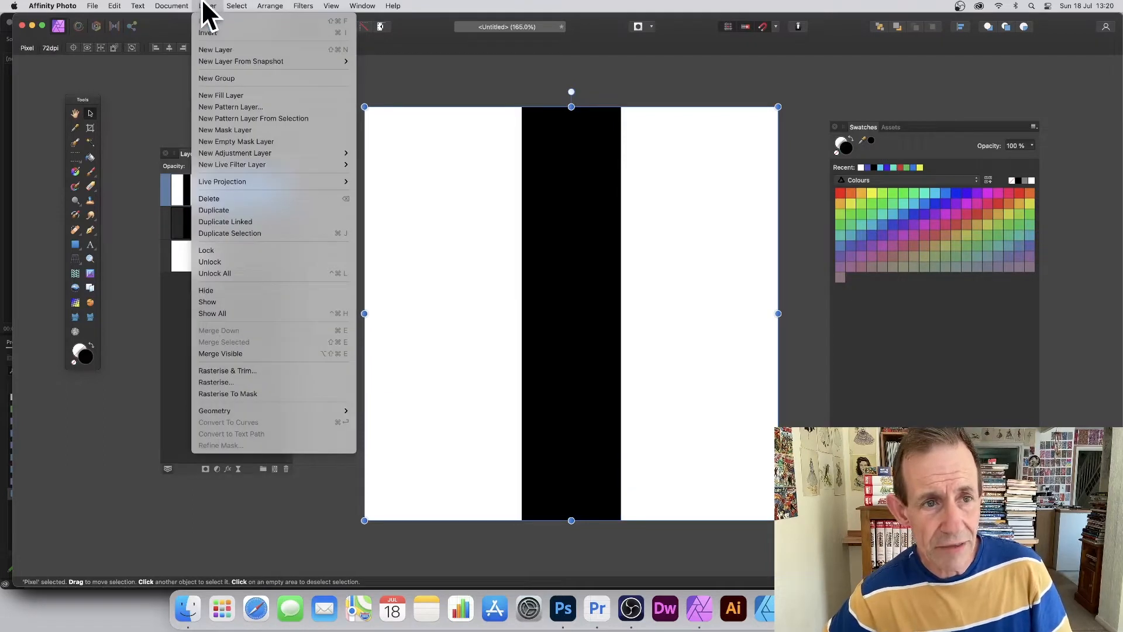
mouse_move(253, 118)
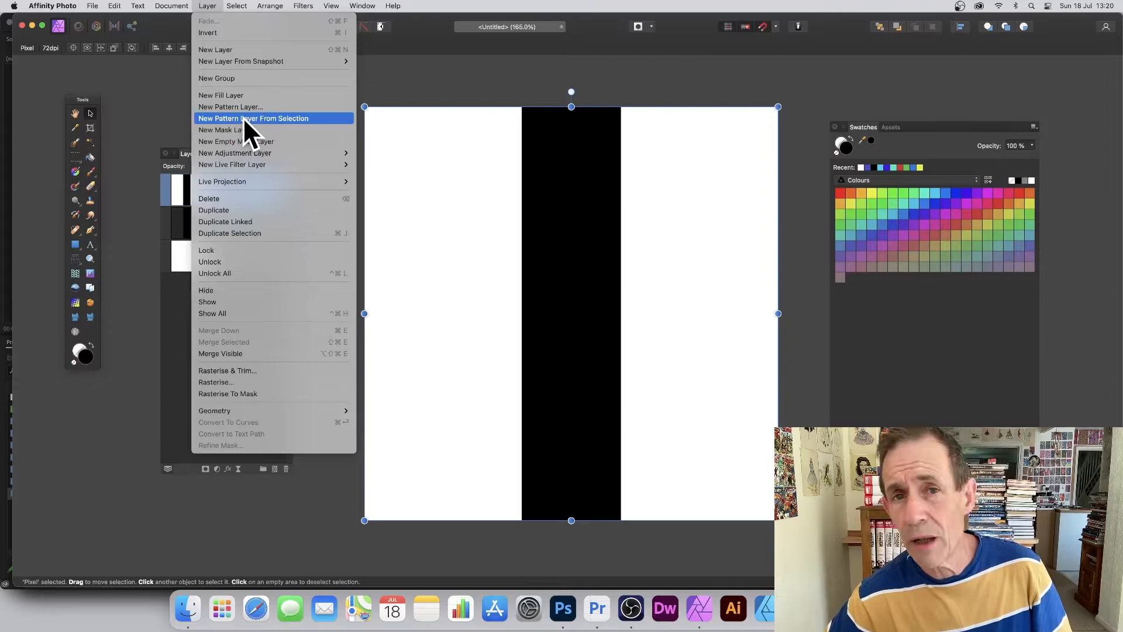
click(253, 119)
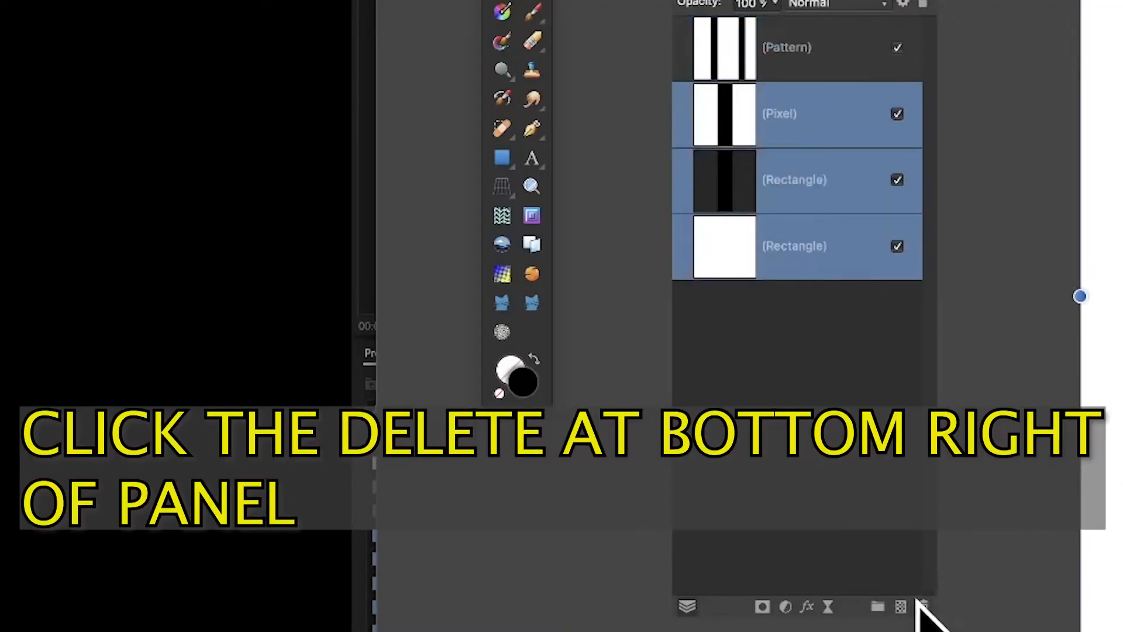
Step: Delete the Pixel and Rectangle layers and resize the pattern tile with its handle
click(931, 607)
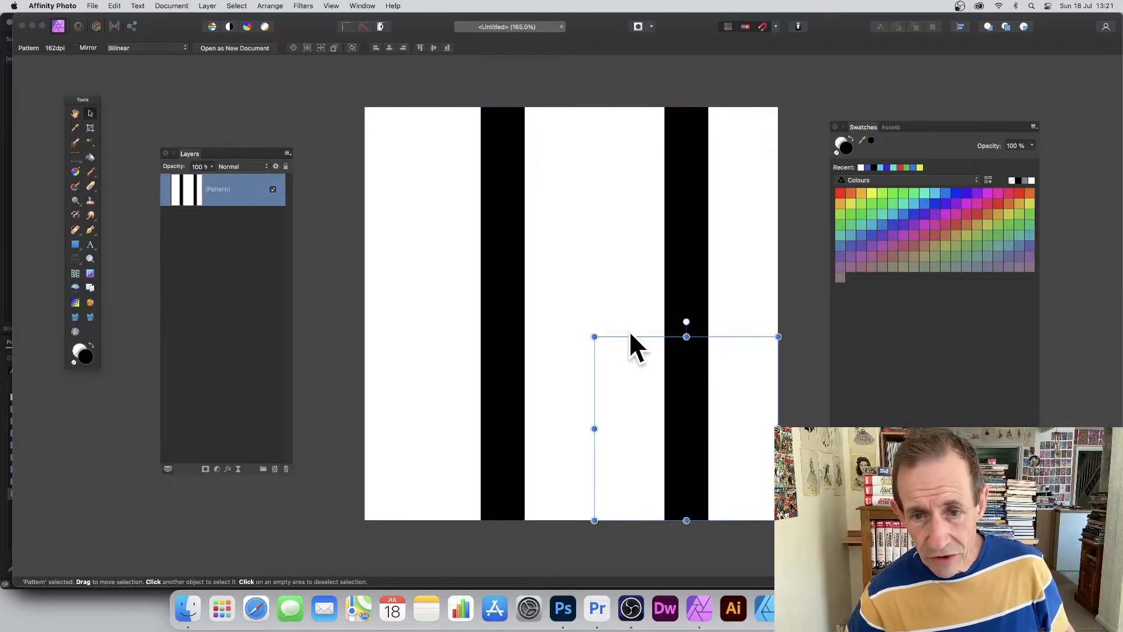
mouse_move(595, 340)
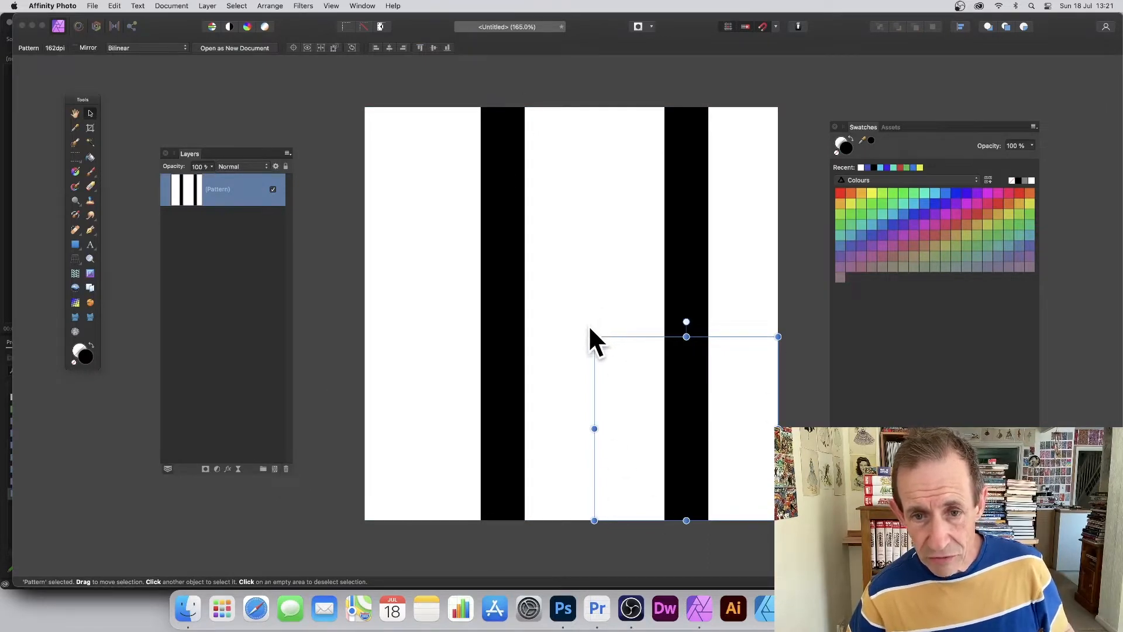
drag(686, 321, 646, 306)
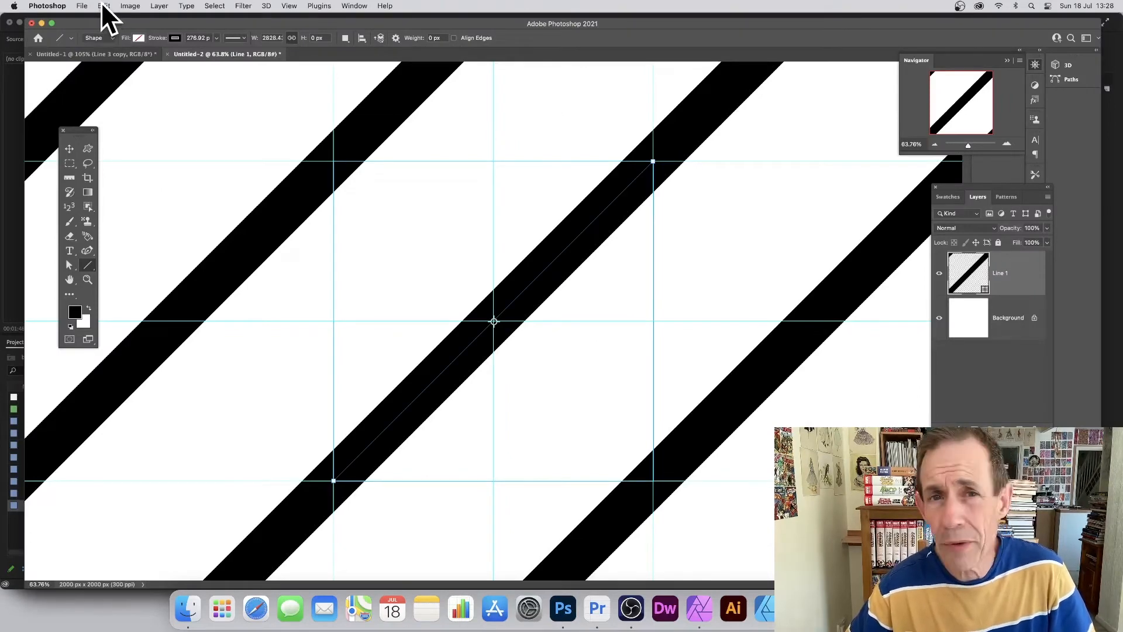
Step: Save the black diagonal line tile with Edit > Define Pattern
click(105, 6)
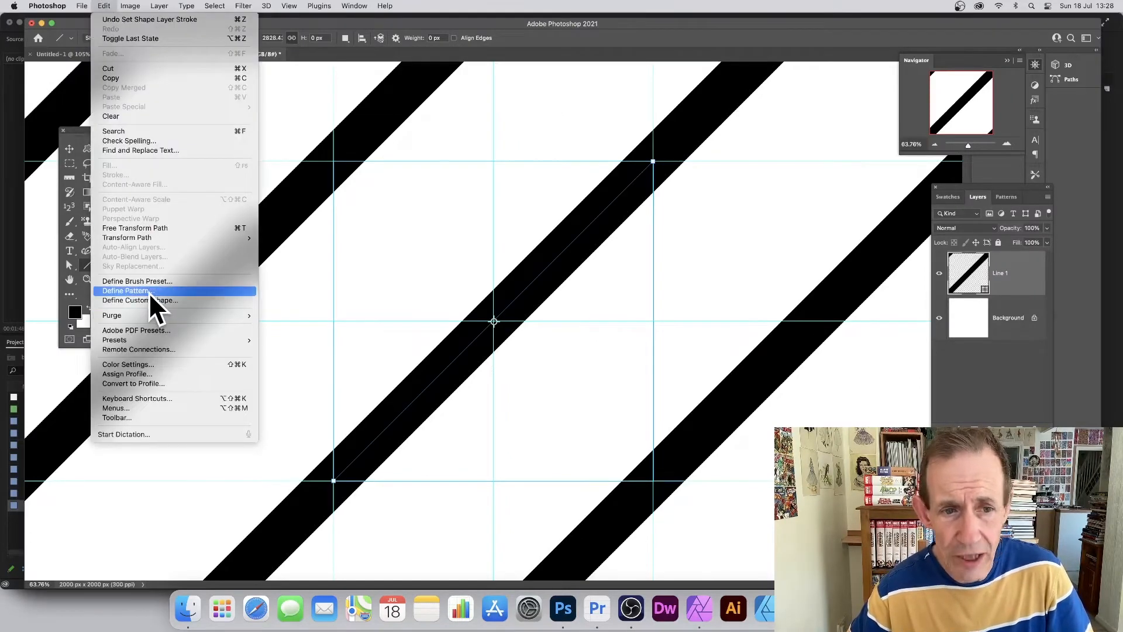
click(126, 290)
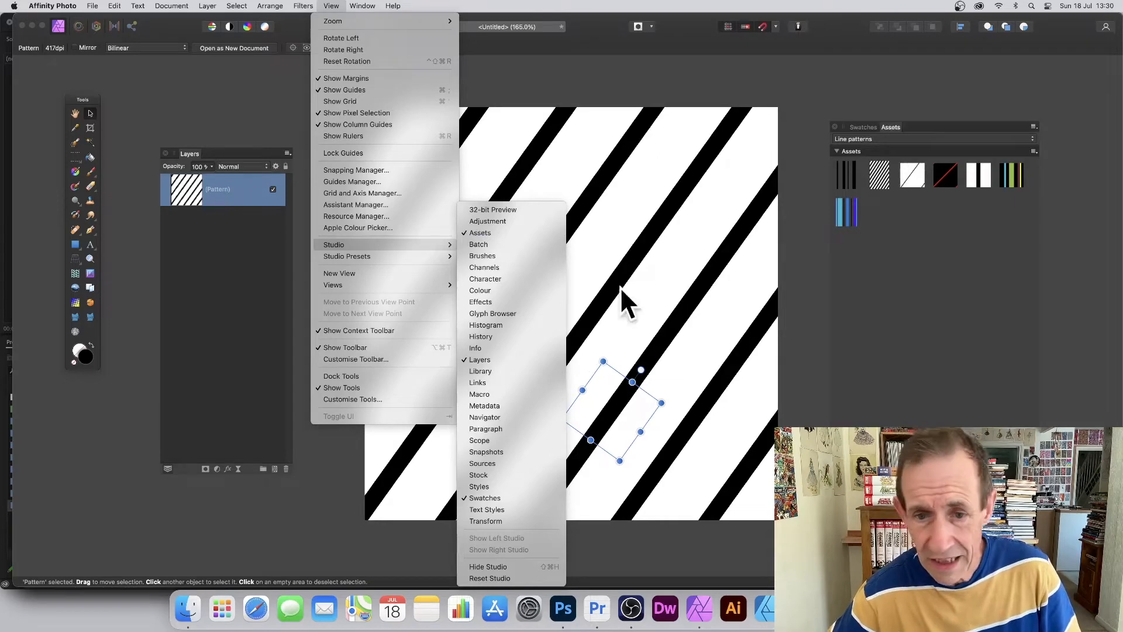
mouse_move(1041, 185)
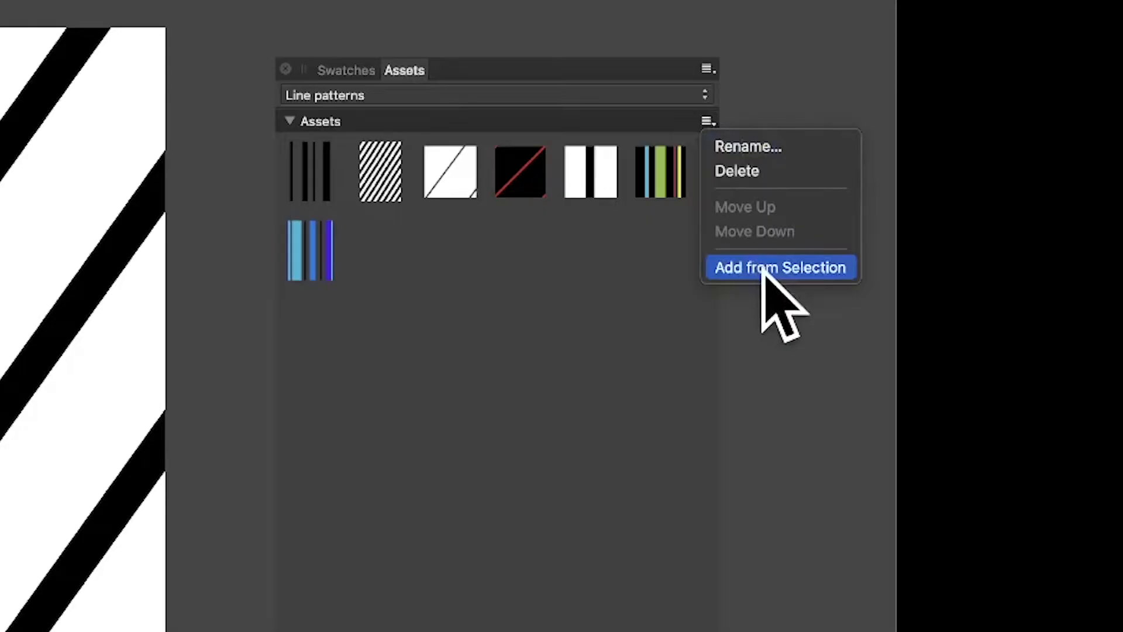
Step: Add the stripe pattern to the Line patterns assets using Add from Selection
click(779, 267)
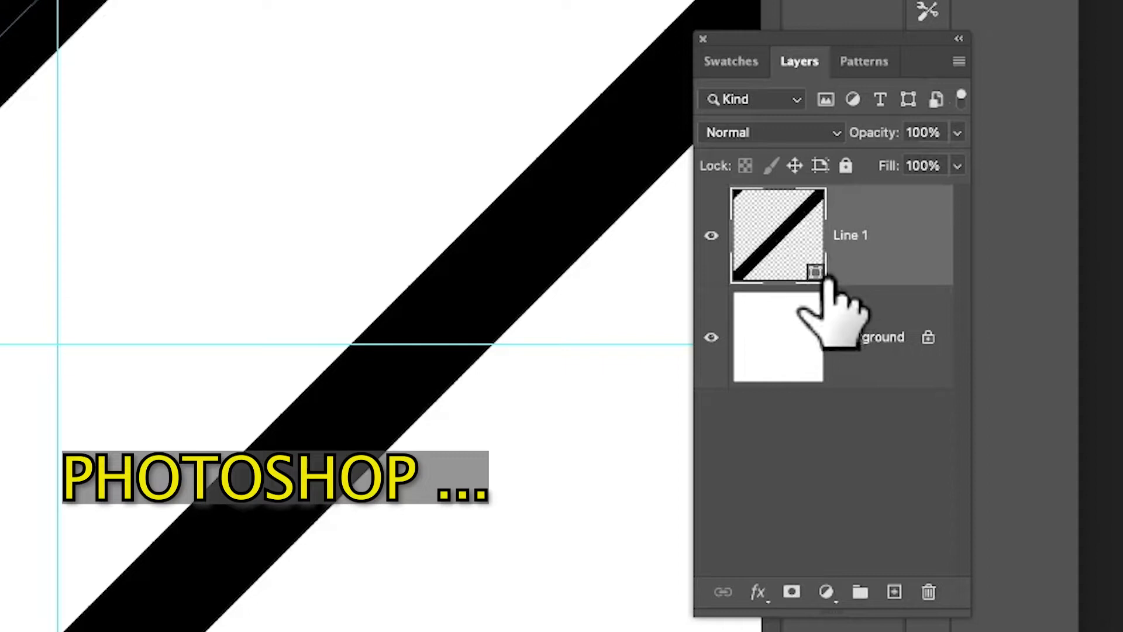
Step: Duplicate the Line 1 layer twice by dragging it onto the New Layer icon
drag(777, 236, 791, 527)
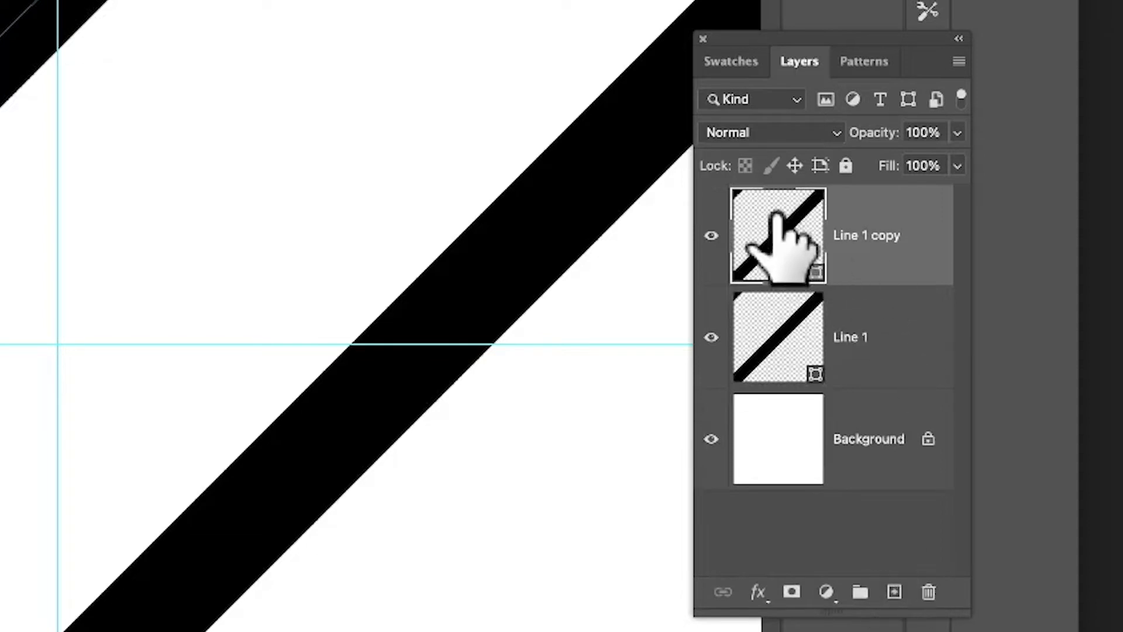
drag(778, 235, 868, 555)
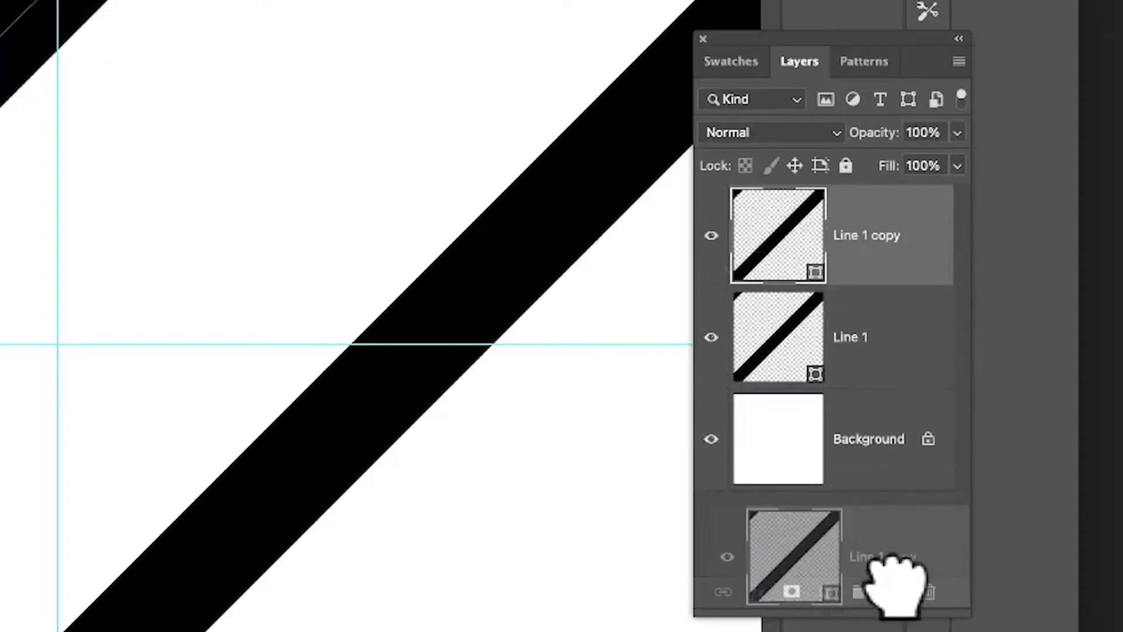
click(893, 591)
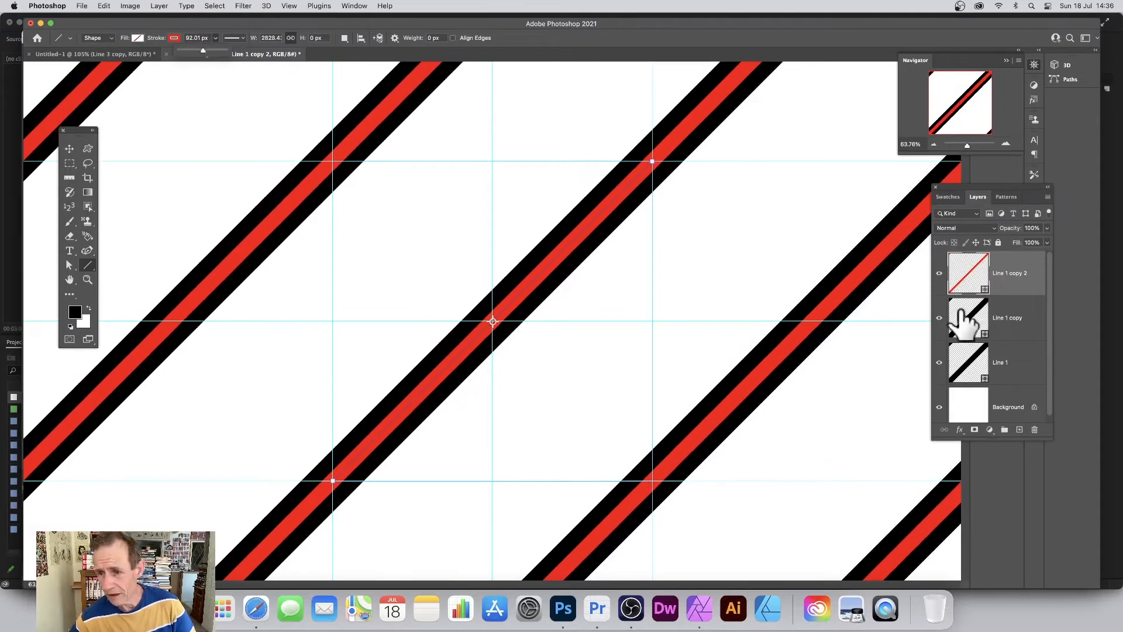
Step: Pick a new stroke colour for the Line 1 copy layer from the Stroke swatch
click(996, 318)
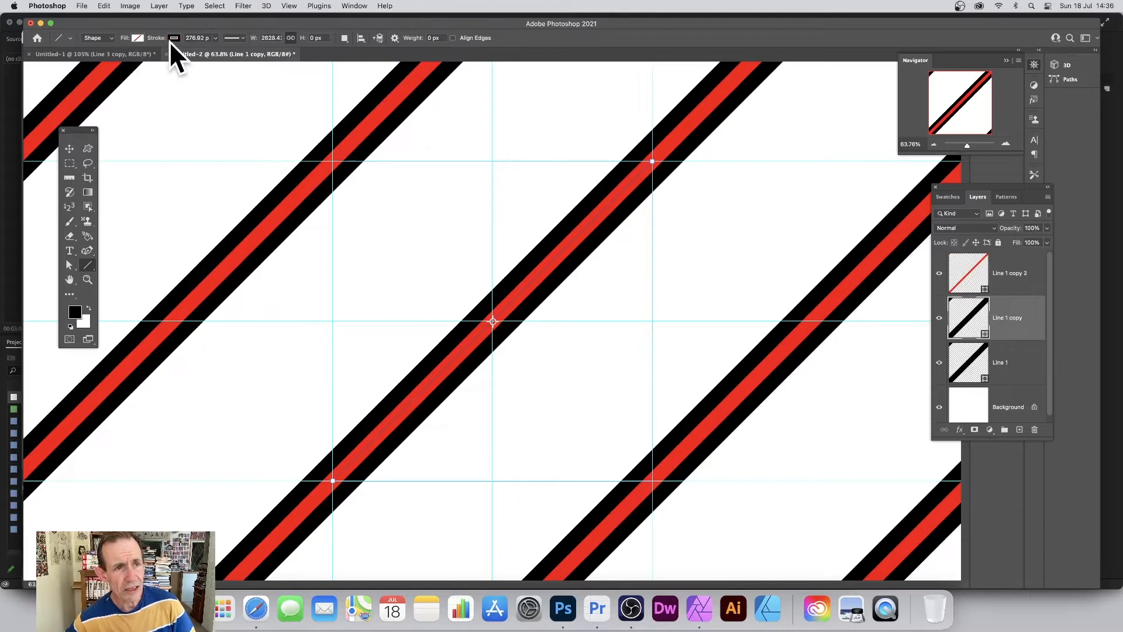
click(138, 38)
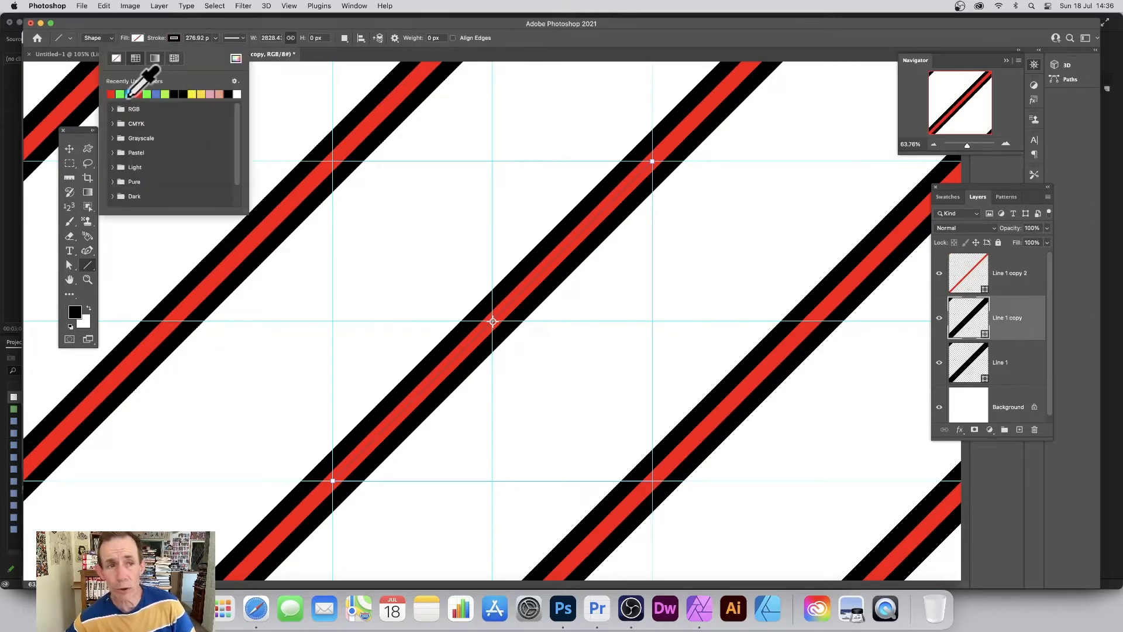
click(109, 93)
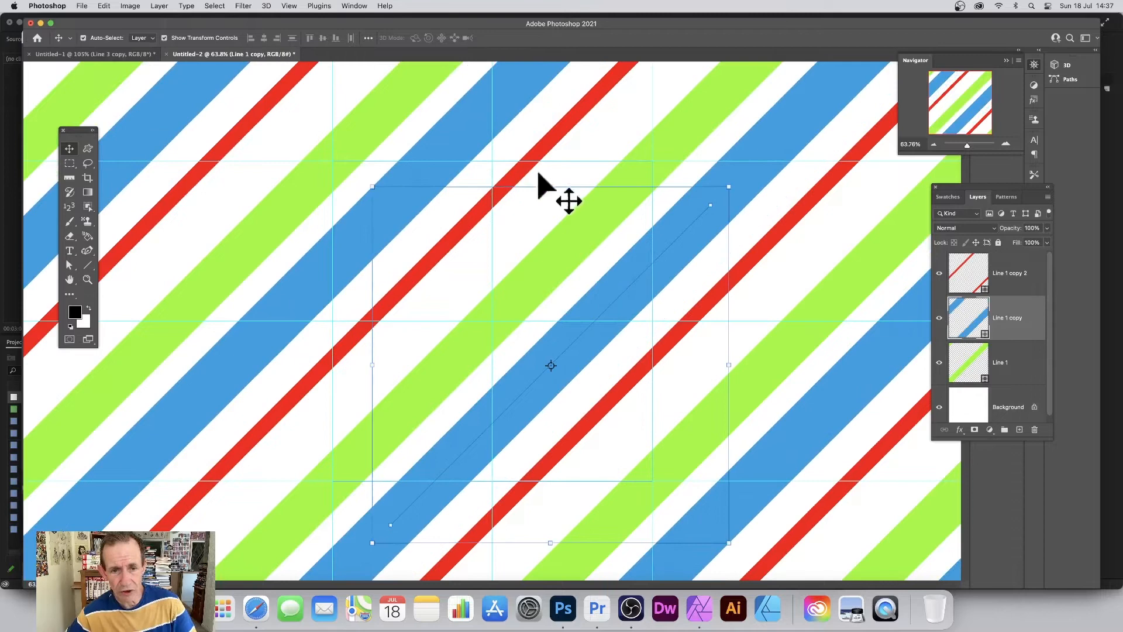
mouse_move(490, 444)
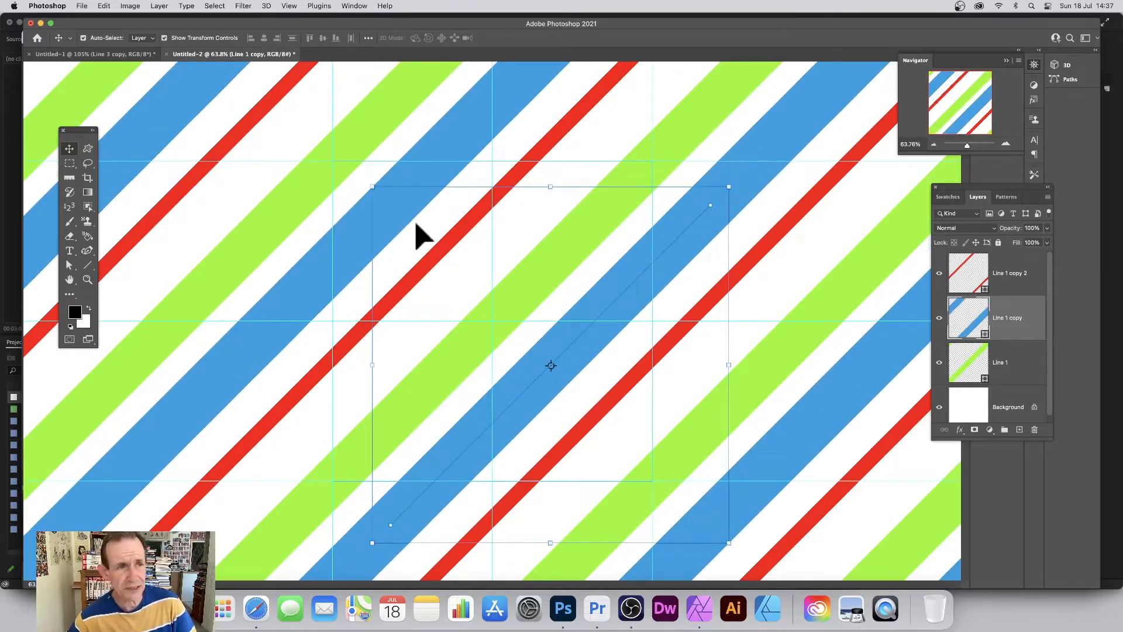
mouse_move(104, 11)
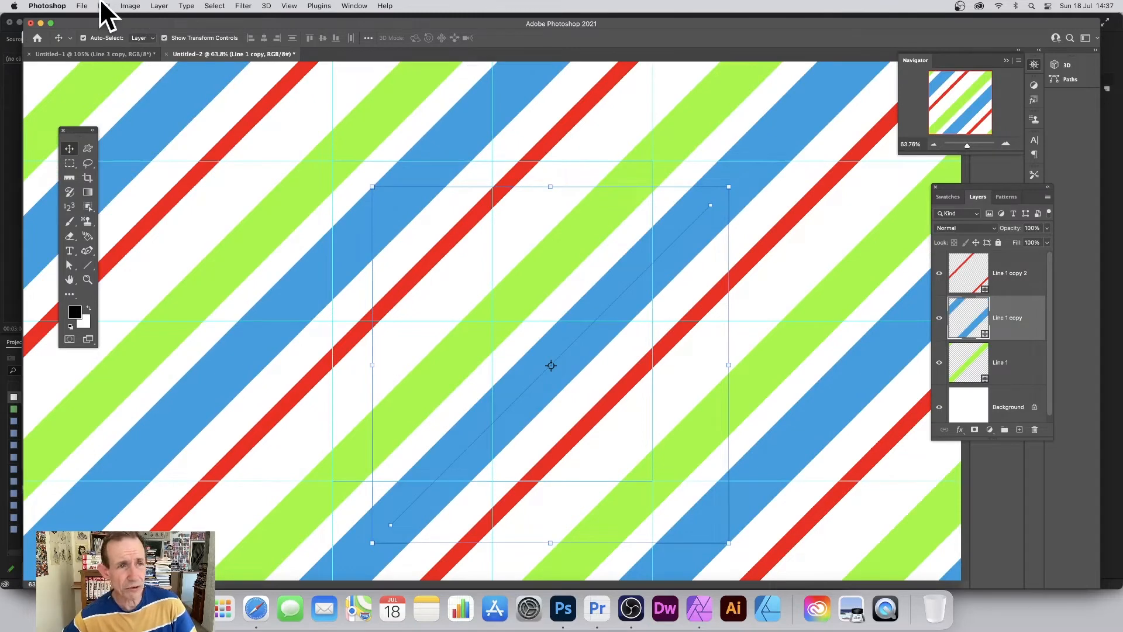
Step: Open the Edit menu to start defining the aligned multicolour stripe tile as a pattern
click(104, 6)
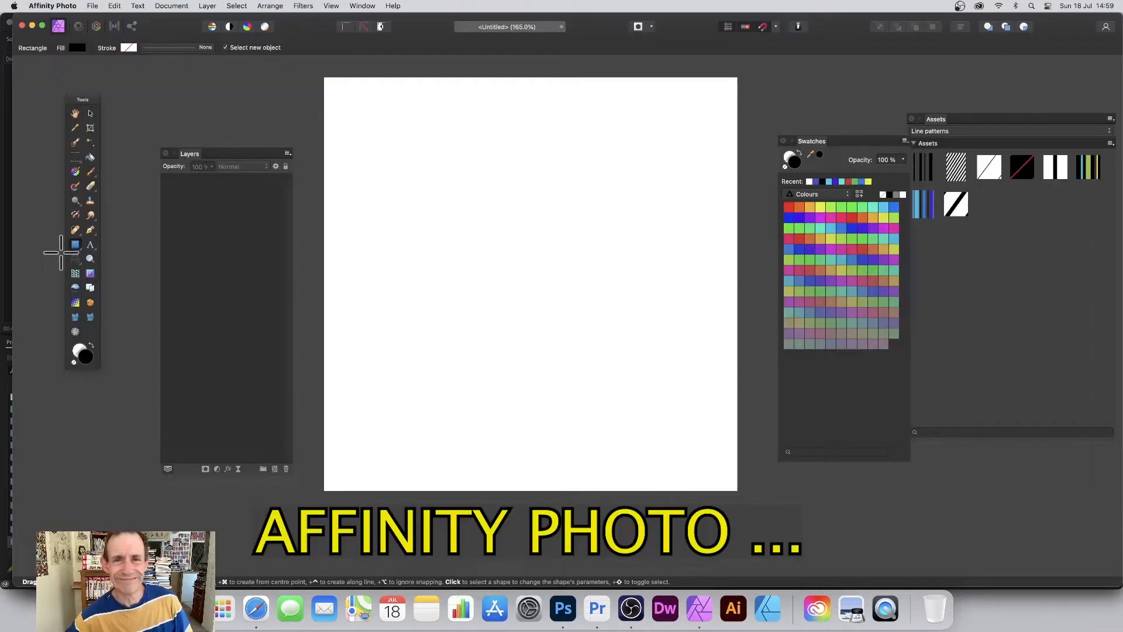
mouse_move(81, 261)
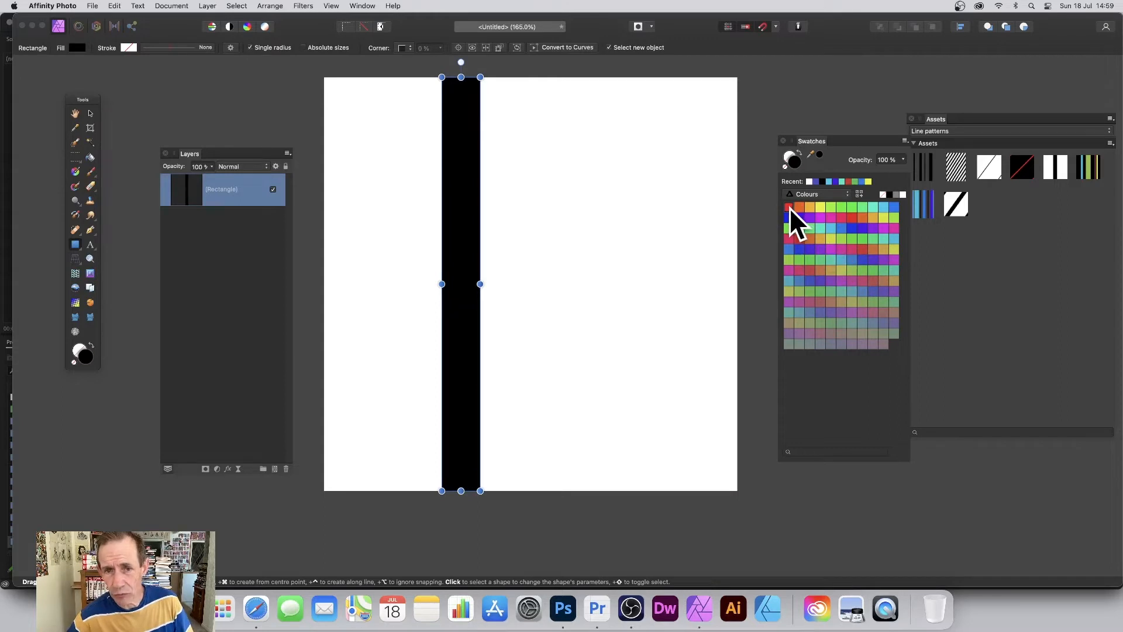
Step: Recolour the stripes red and light blue, then widen the blue bar and narrow the left stripe
click(789, 208)
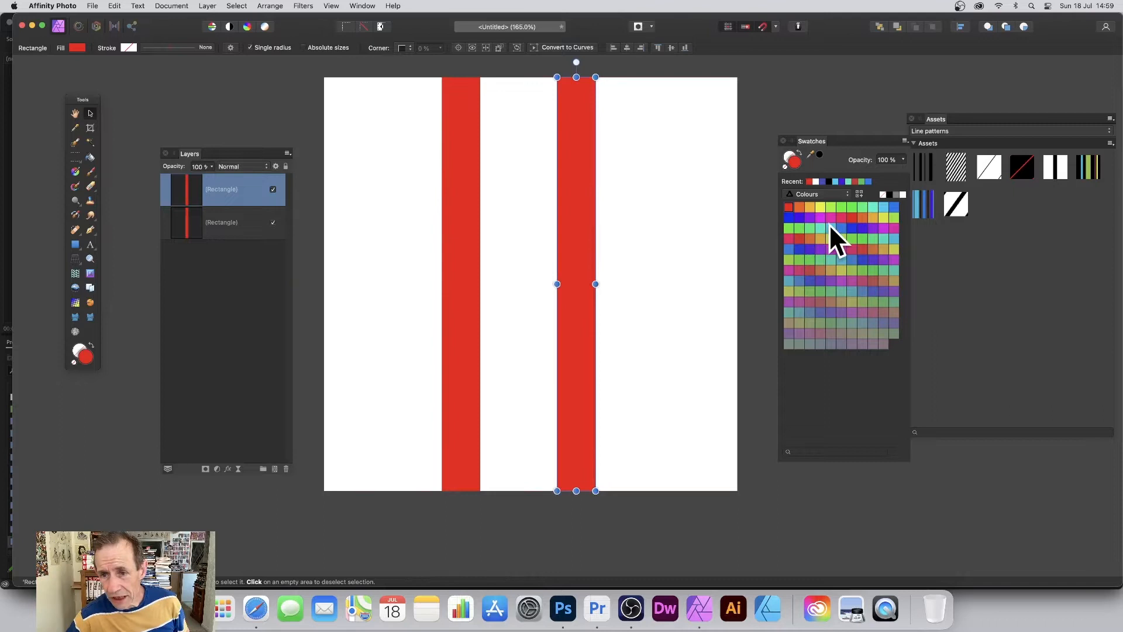
click(840, 227)
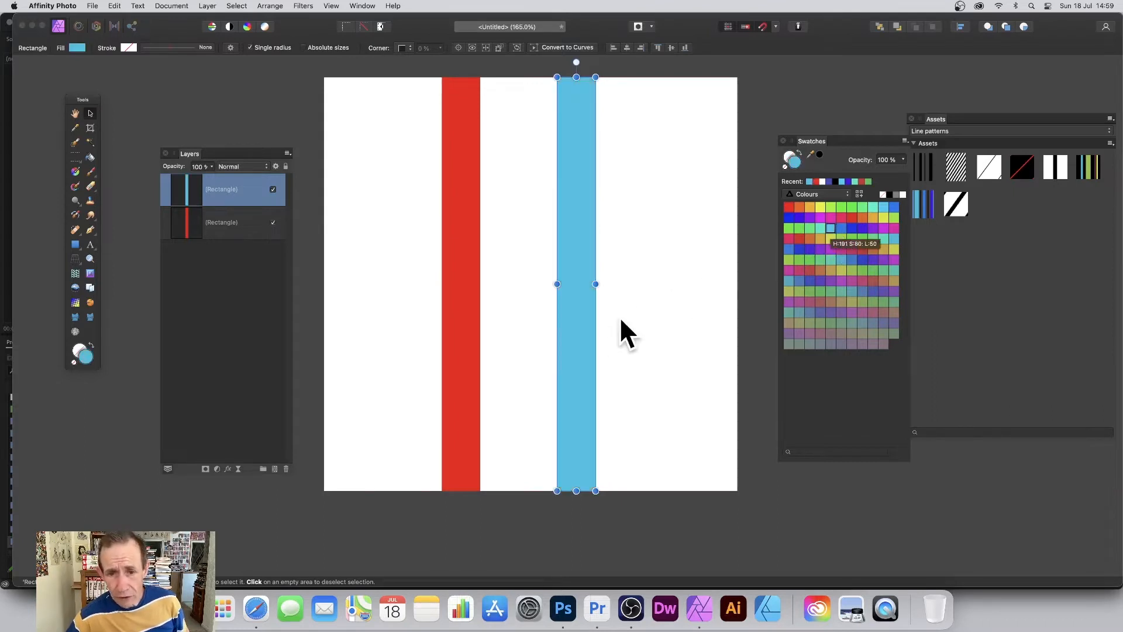
drag(596, 284, 655, 284)
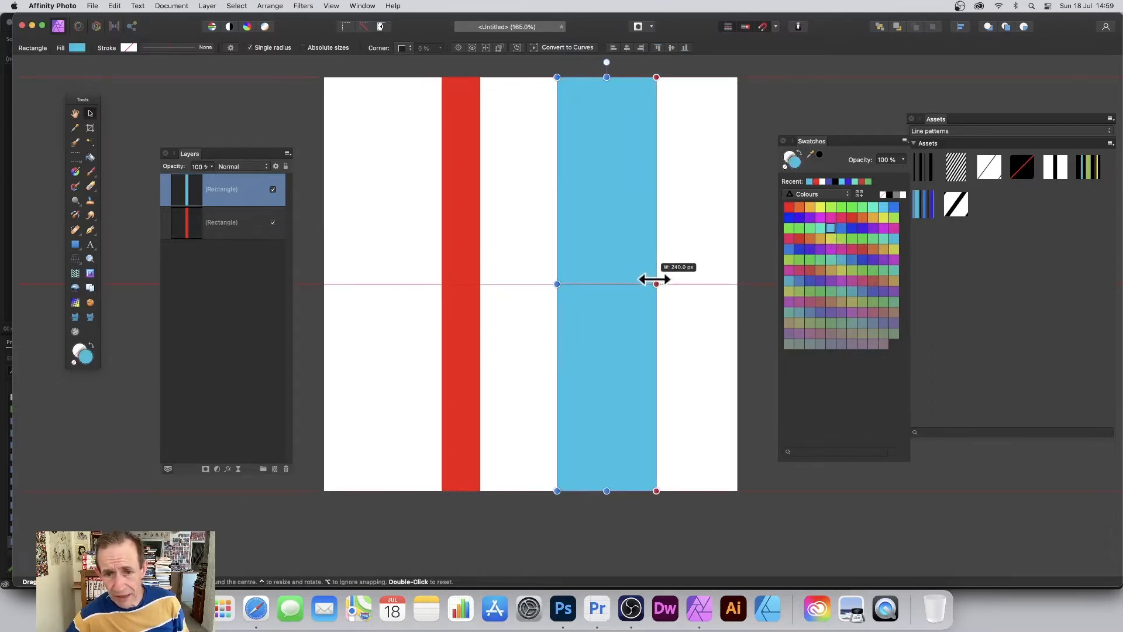
drag(654, 284, 572, 283)
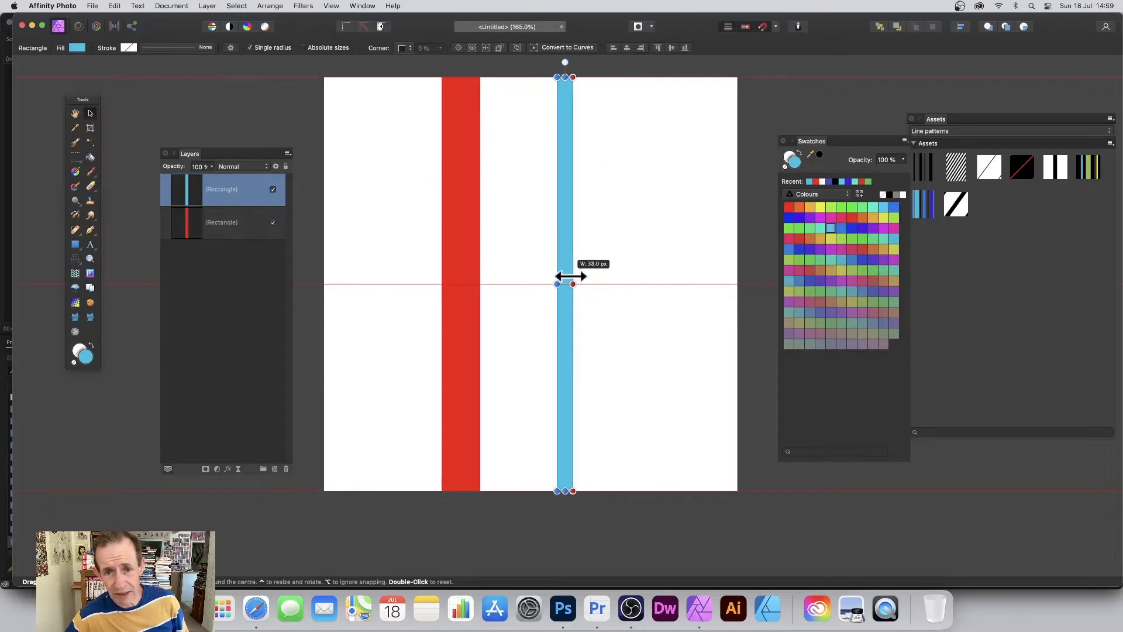
drag(572, 284, 673, 283)
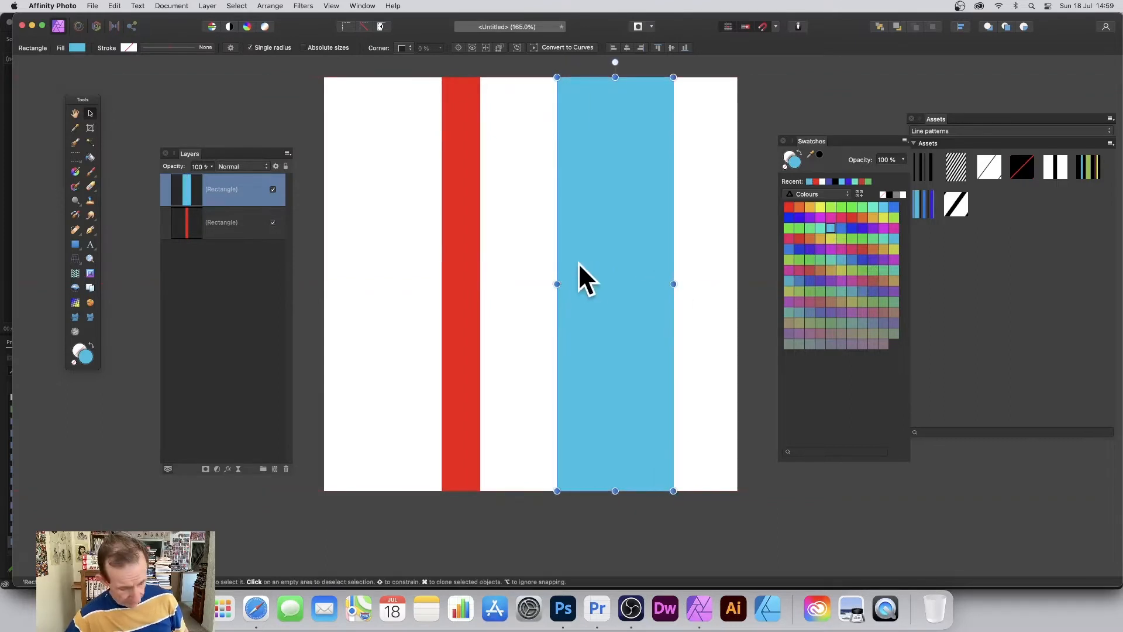
mouse_move(602, 261)
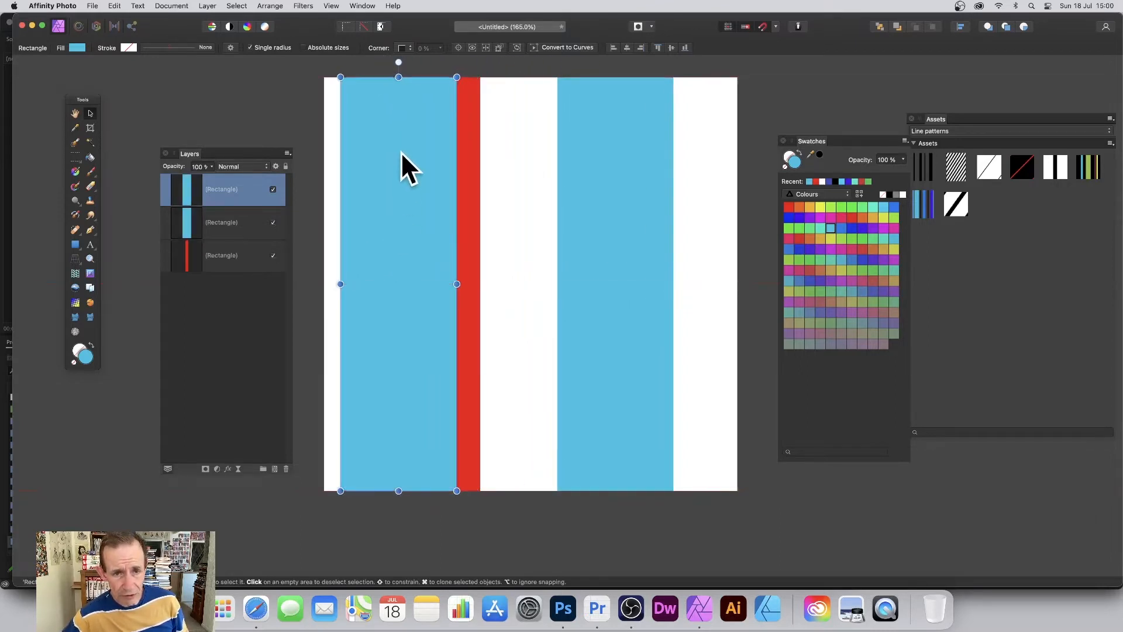
mouse_move(362, 119)
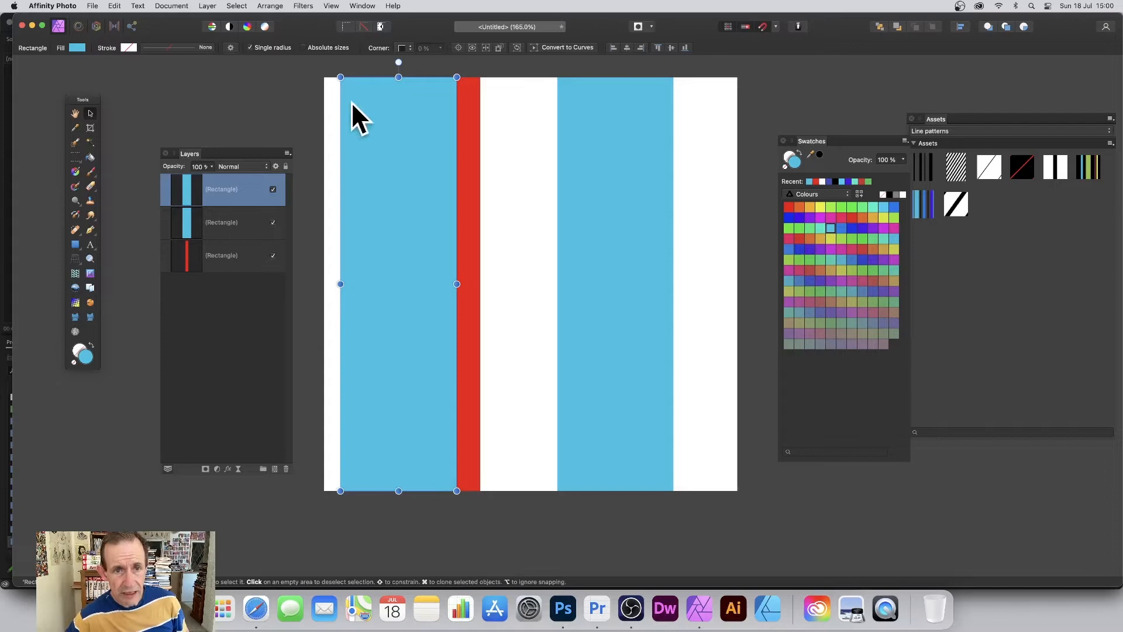
drag(457, 284, 442, 287)
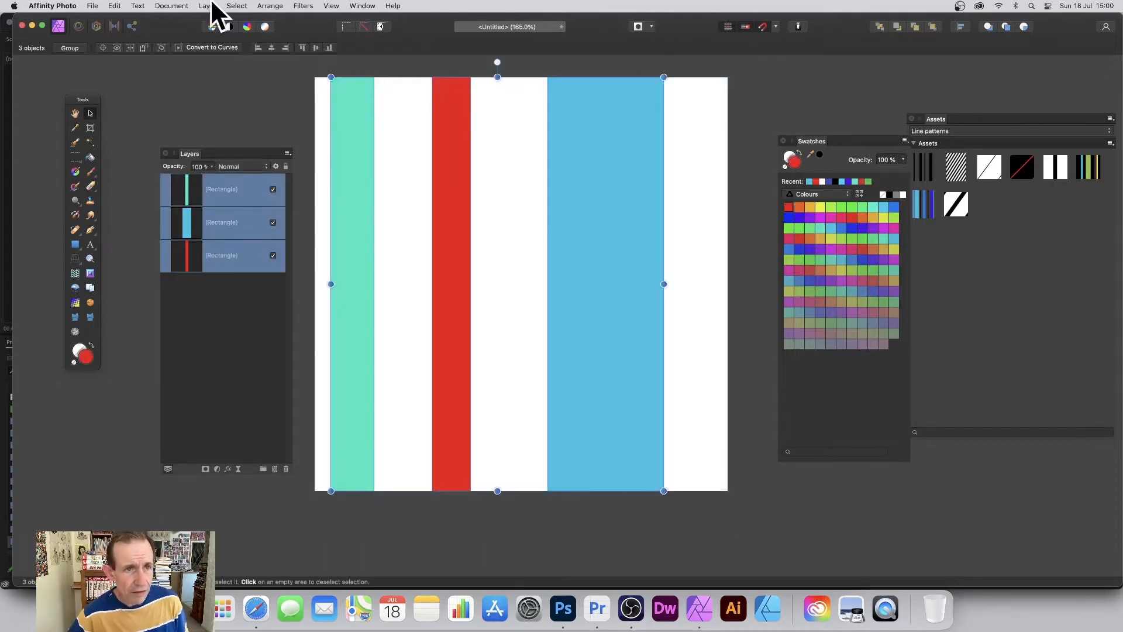
Step: Merge Visible, create a pattern layer from the selection, and add it to Line patterns assets
click(208, 6)
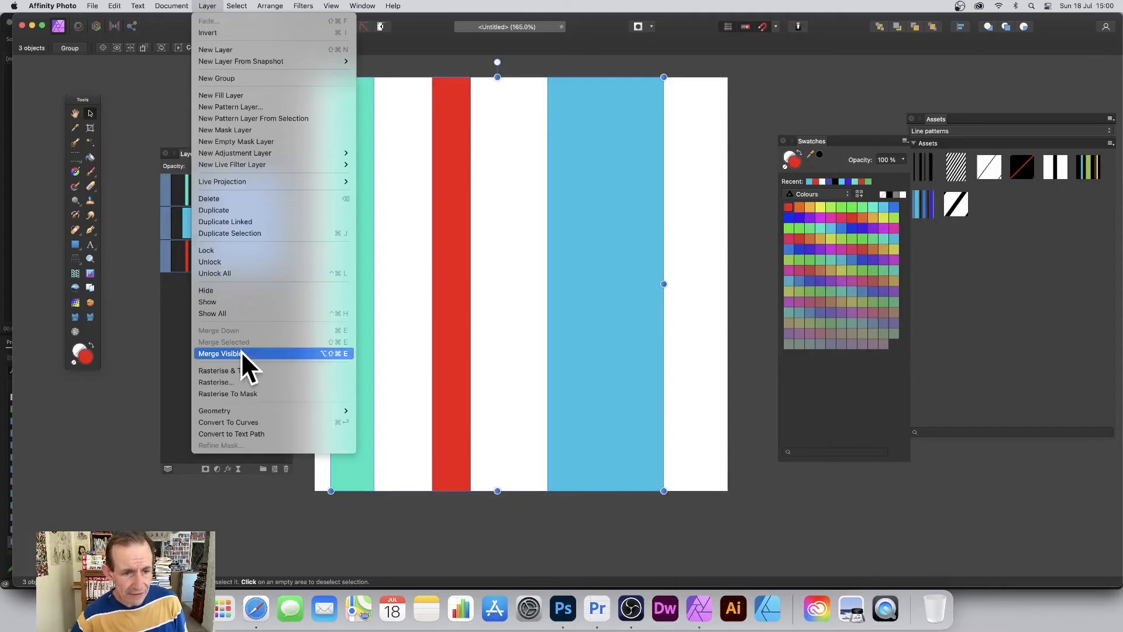
click(220, 353)
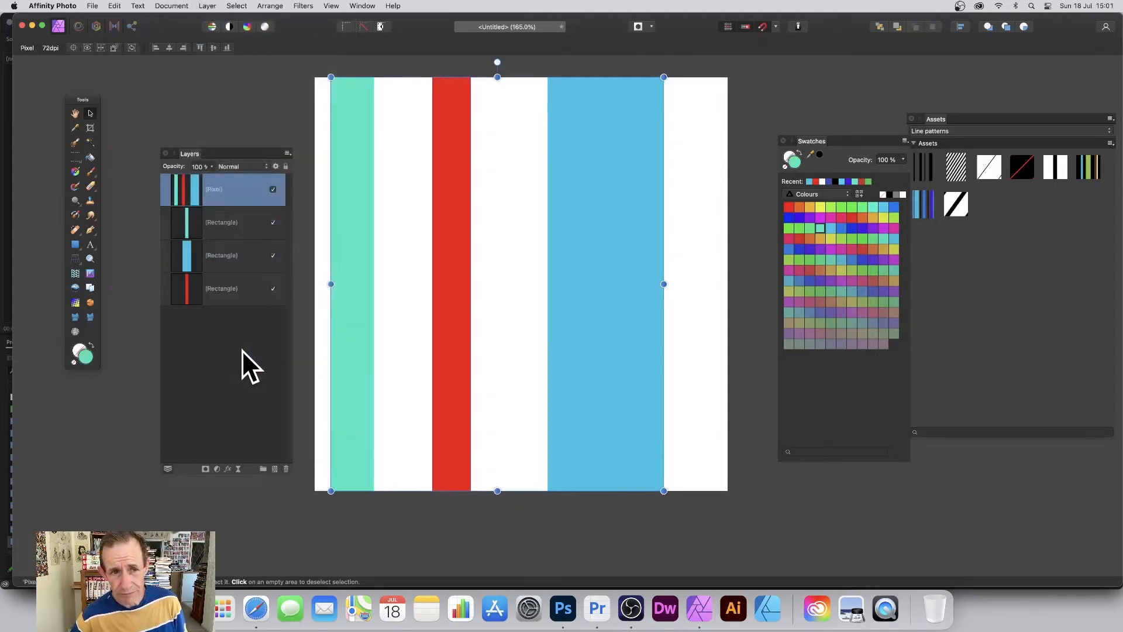
click(207, 6)
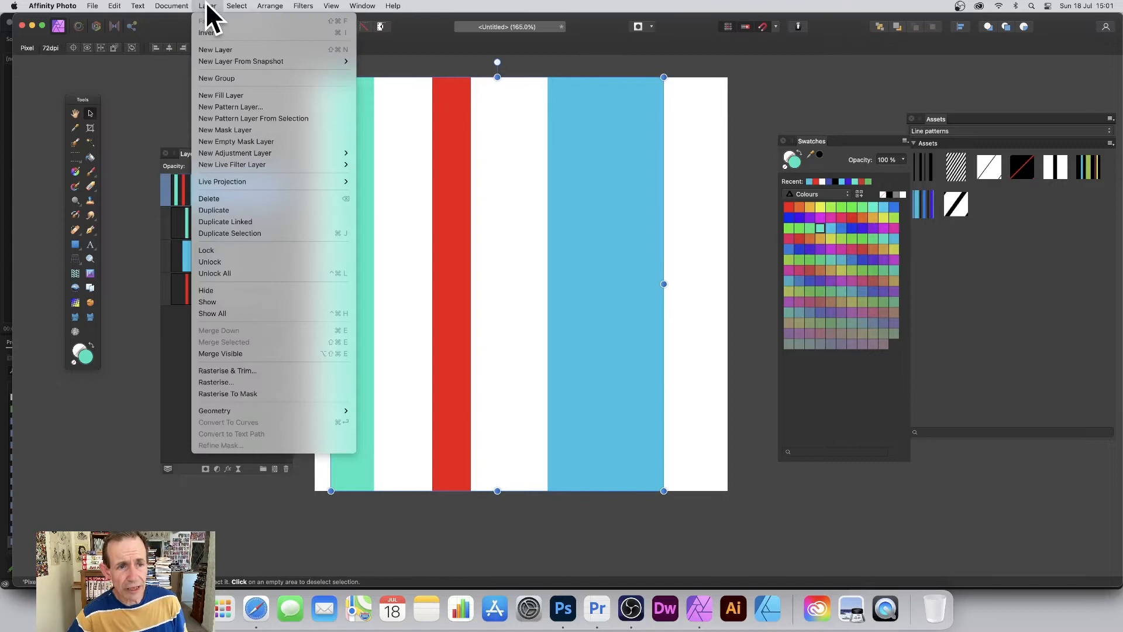
mouse_move(236, 118)
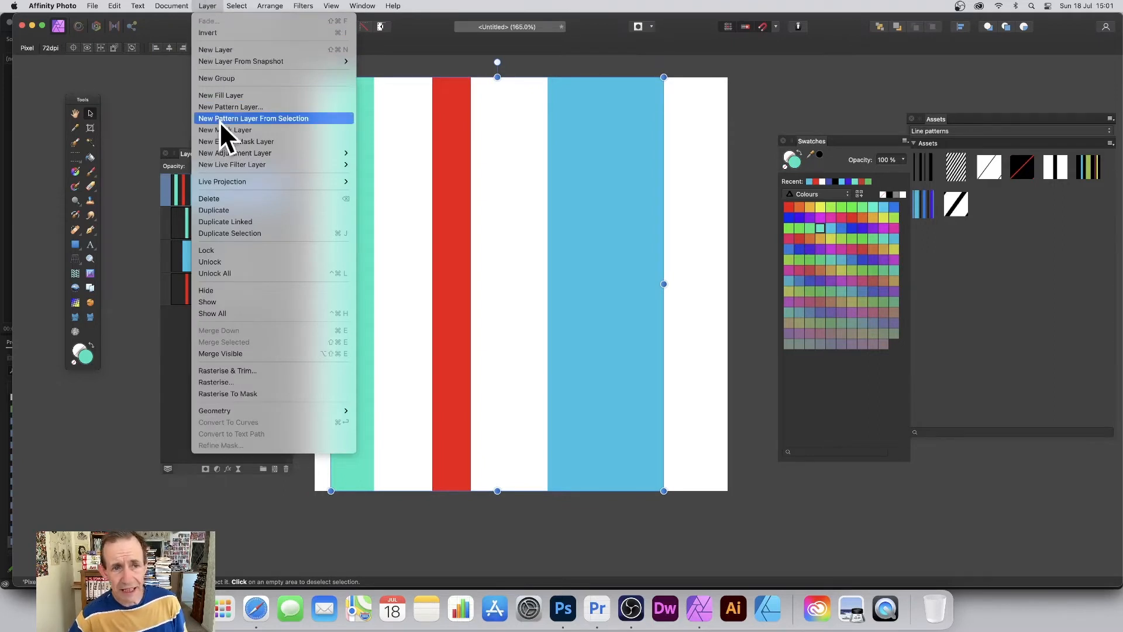
click(253, 118)
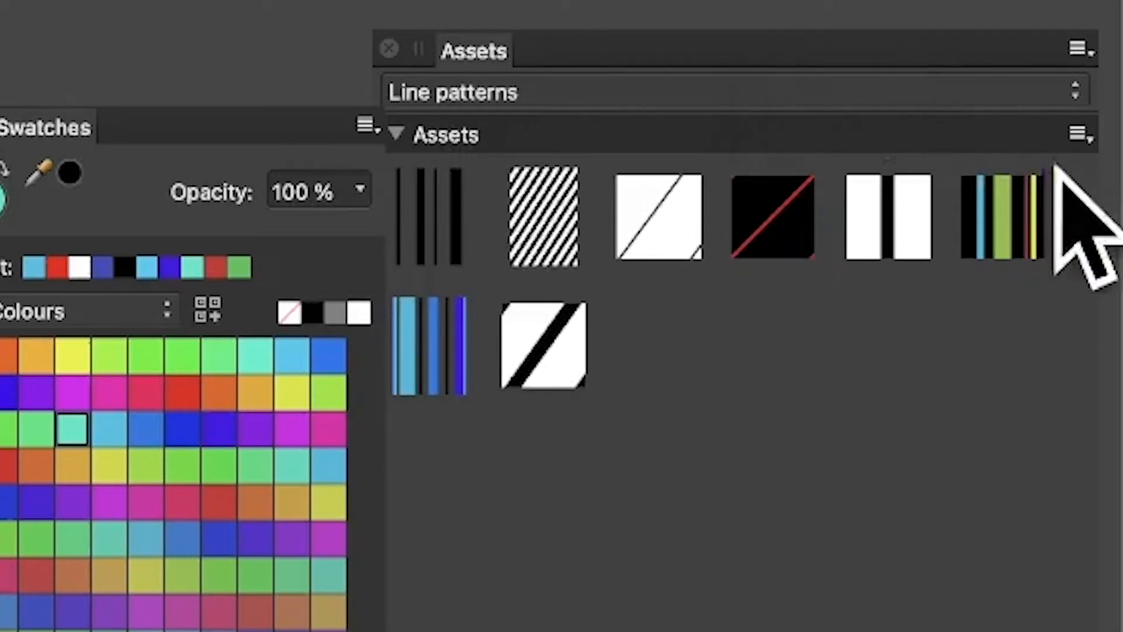
click(1081, 133)
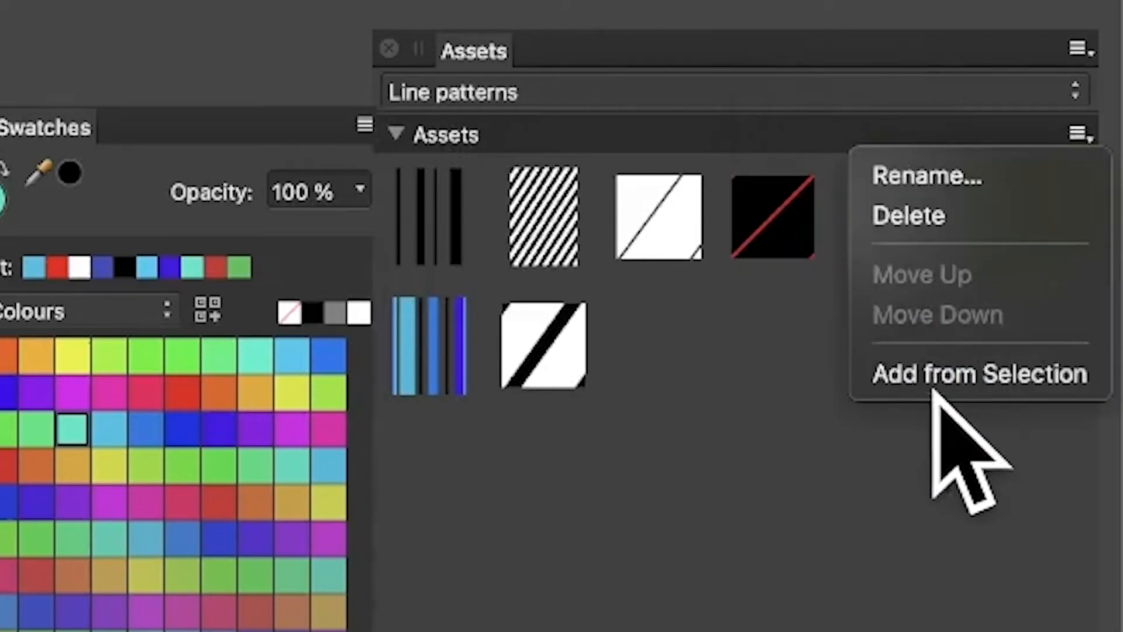
click(979, 373)
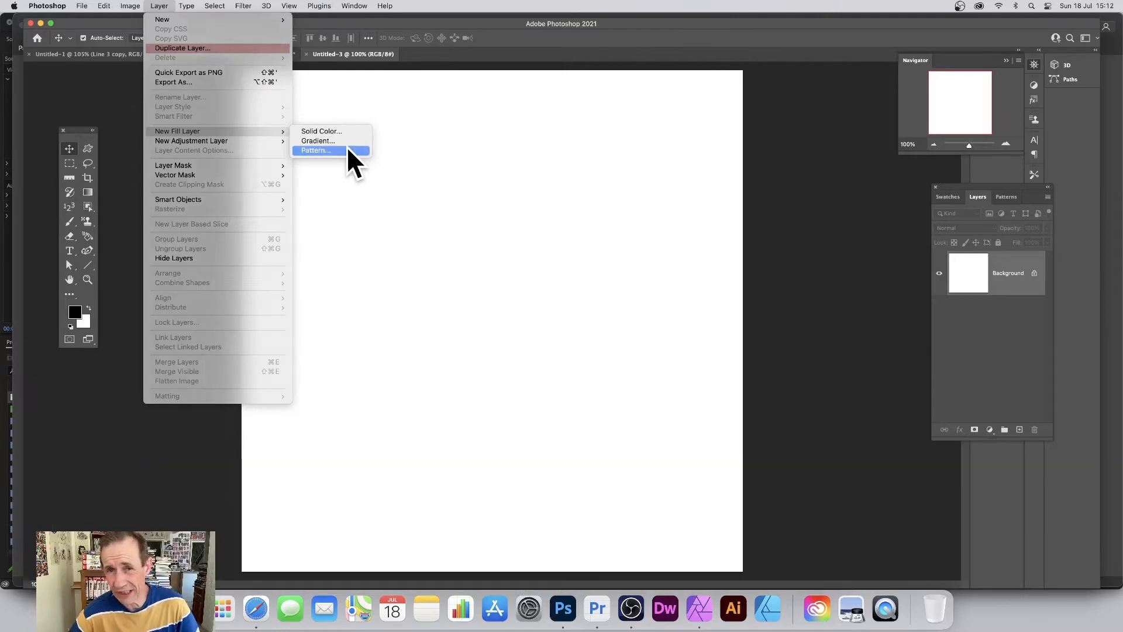
Step: Add a pattern fill layer using the blue, green and red stripe preset at 199% scale
click(316, 150)
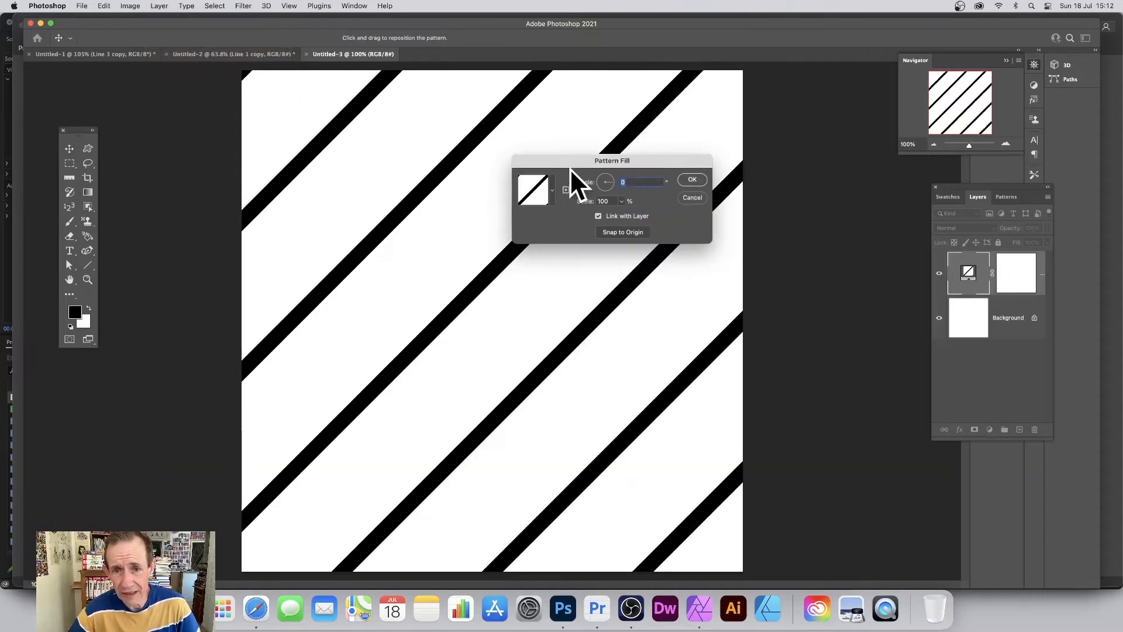
click(552, 190)
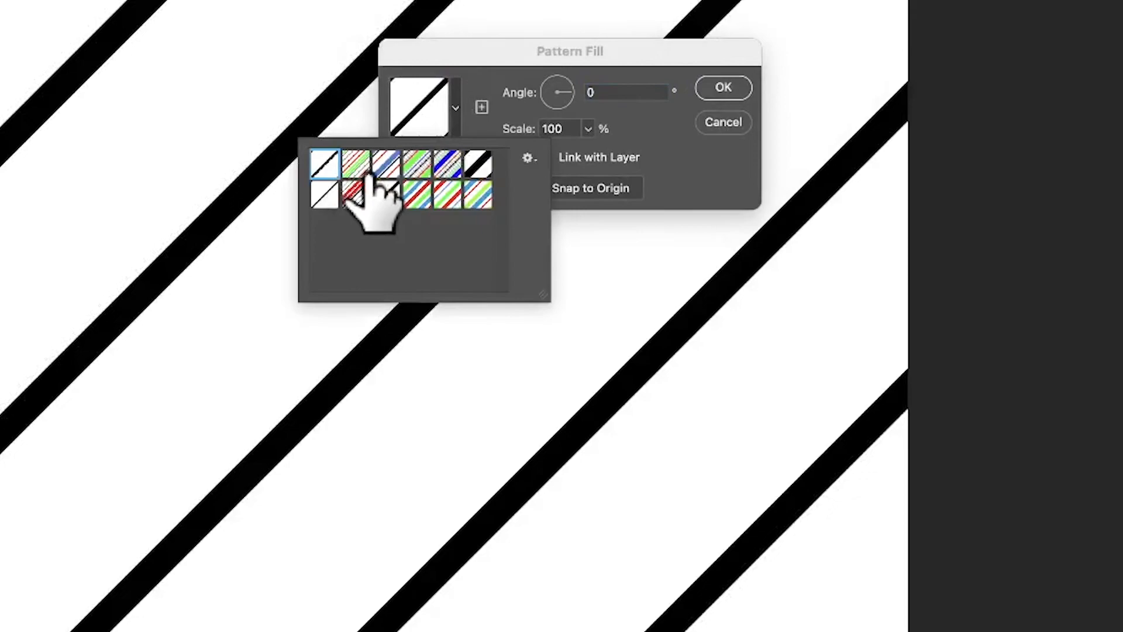
click(364, 170)
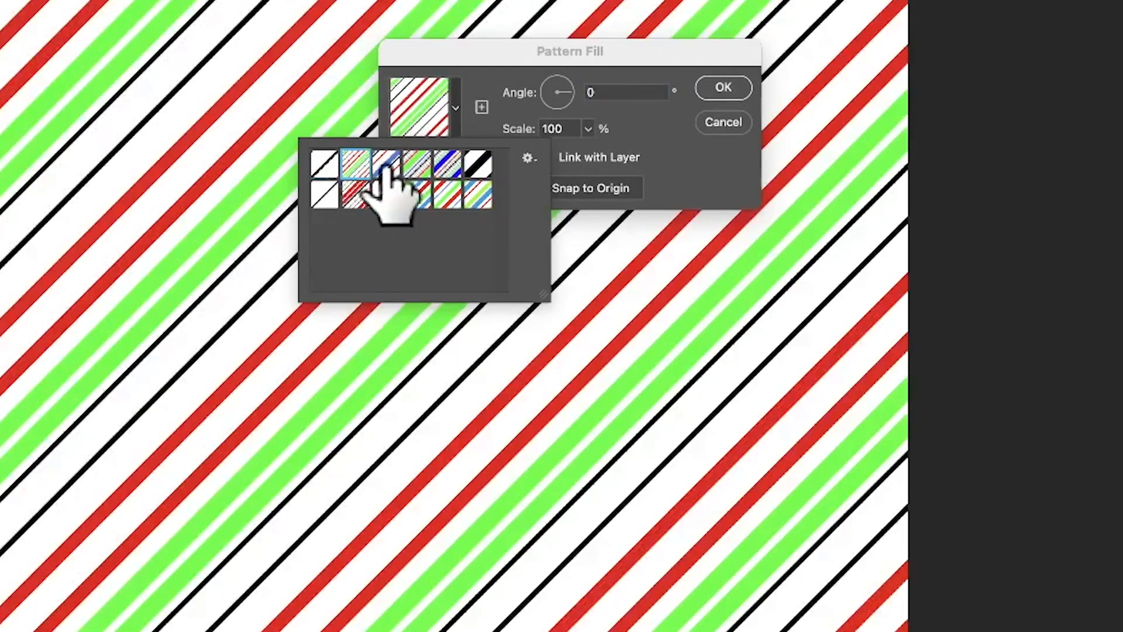
click(447, 172)
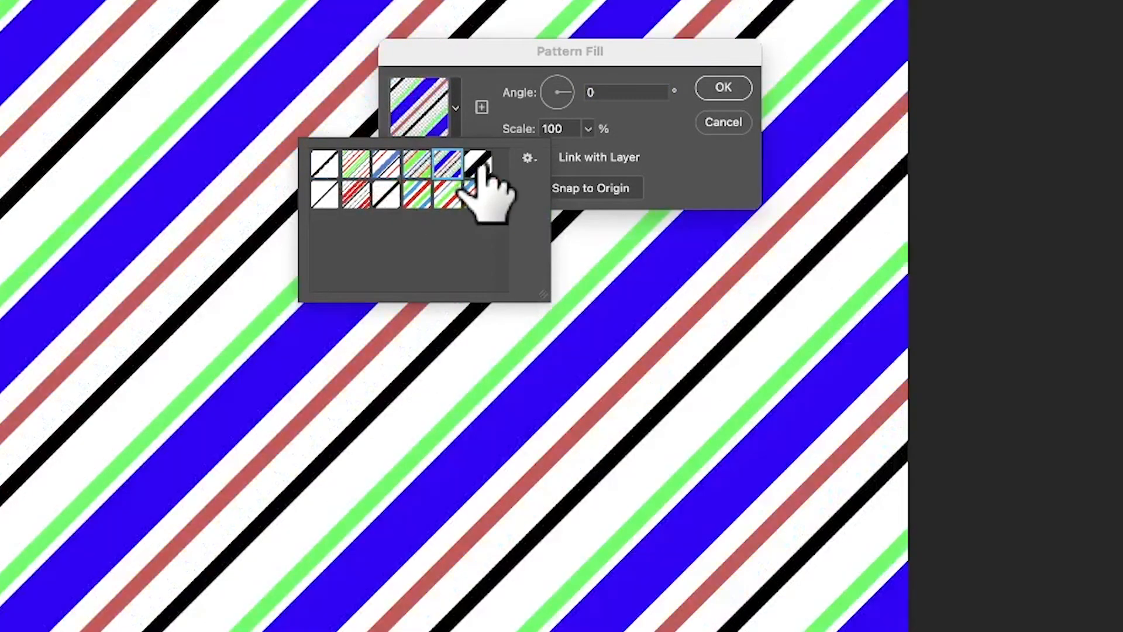
click(379, 193)
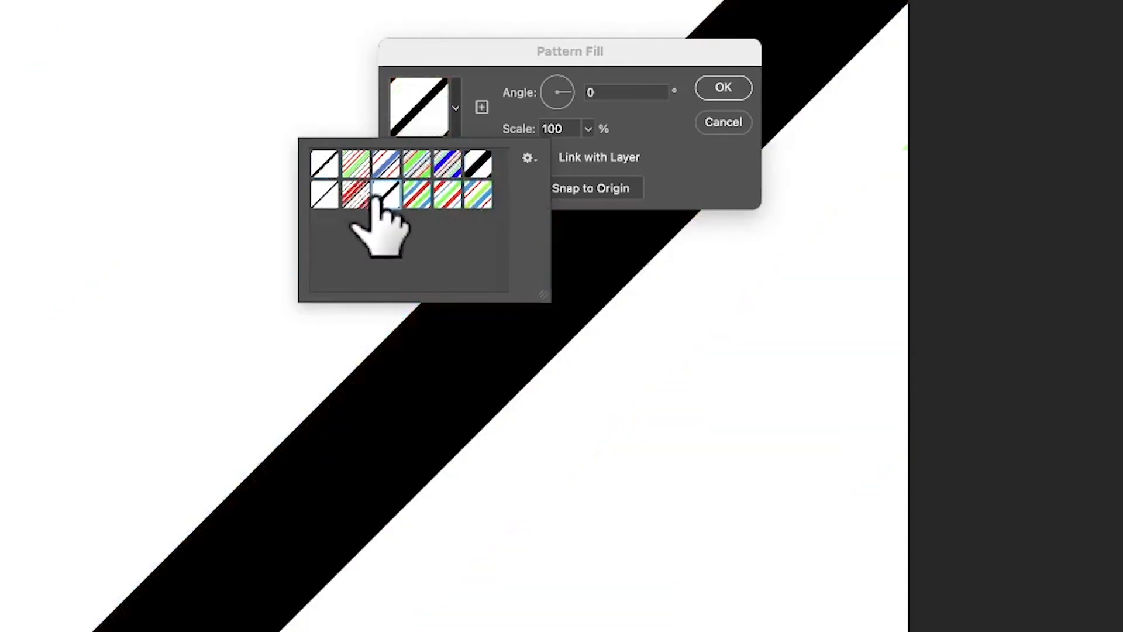
click(382, 196)
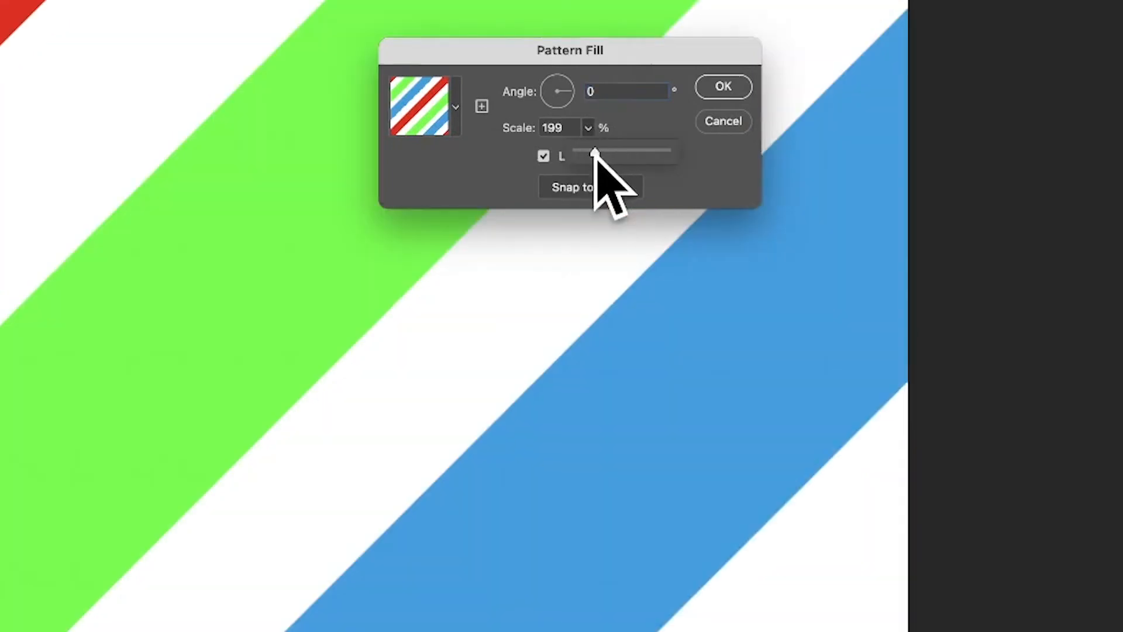
drag(595, 153, 582, 153)
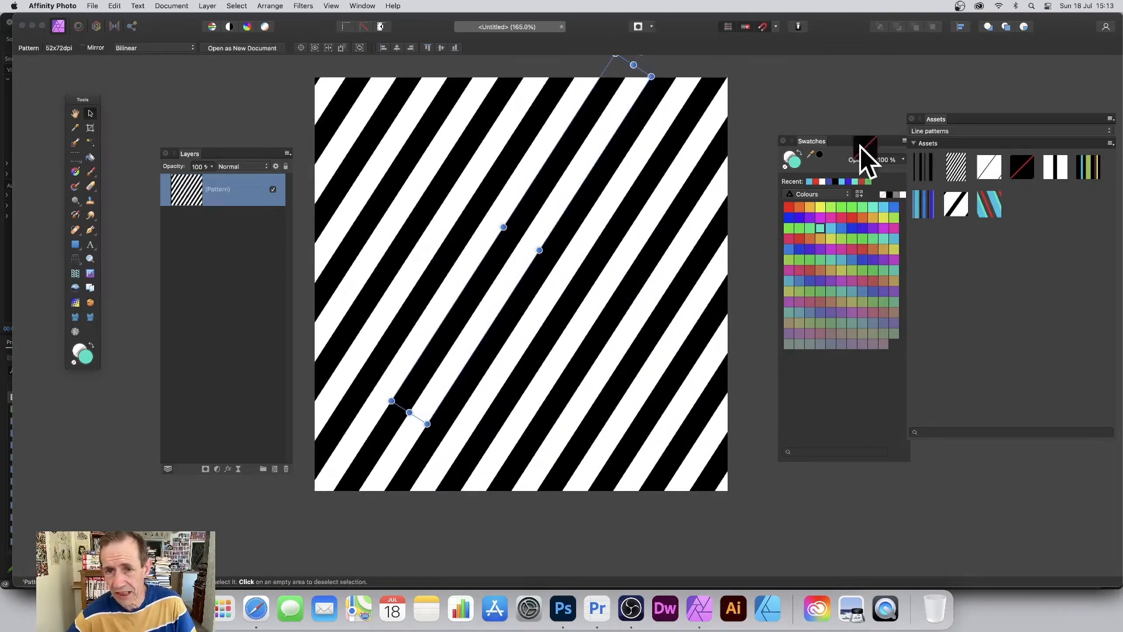
Step: Apply the black and red line pattern from the Assets panel as a new top layer
click(1022, 167)
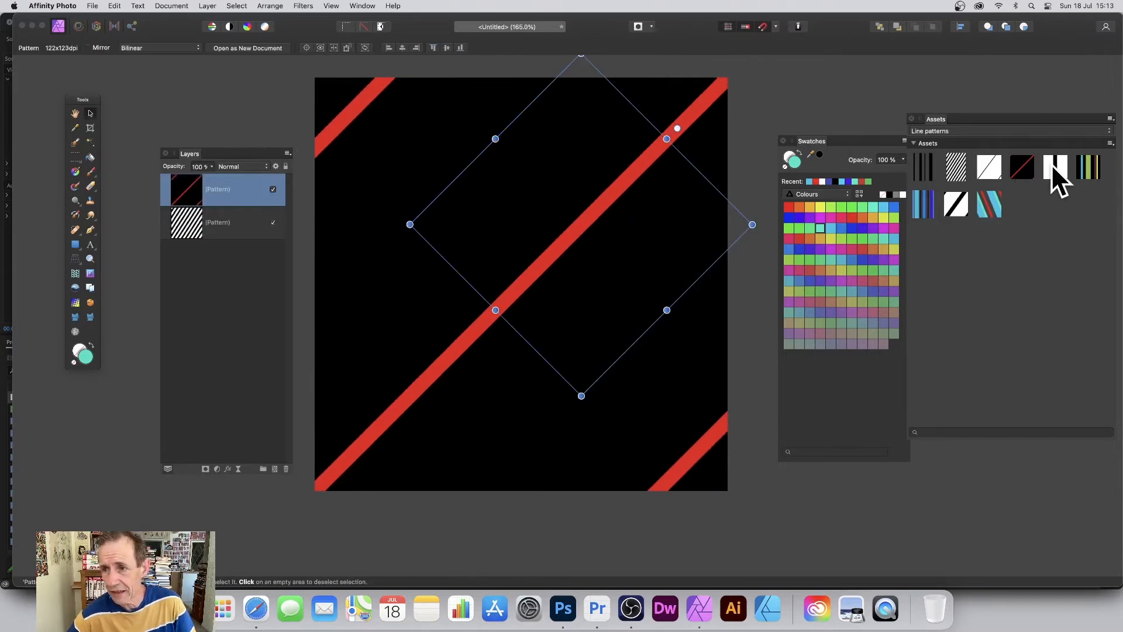